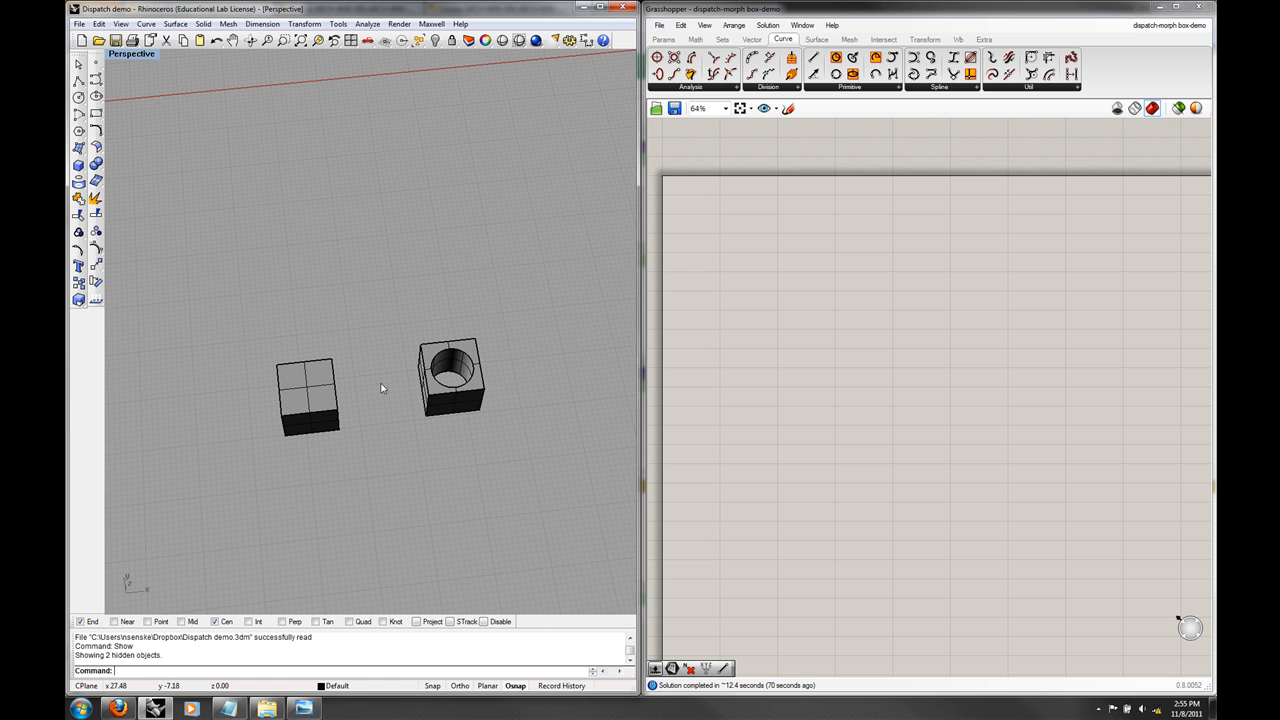
{"action": "mouse_move", "coordinate": [398, 383]}
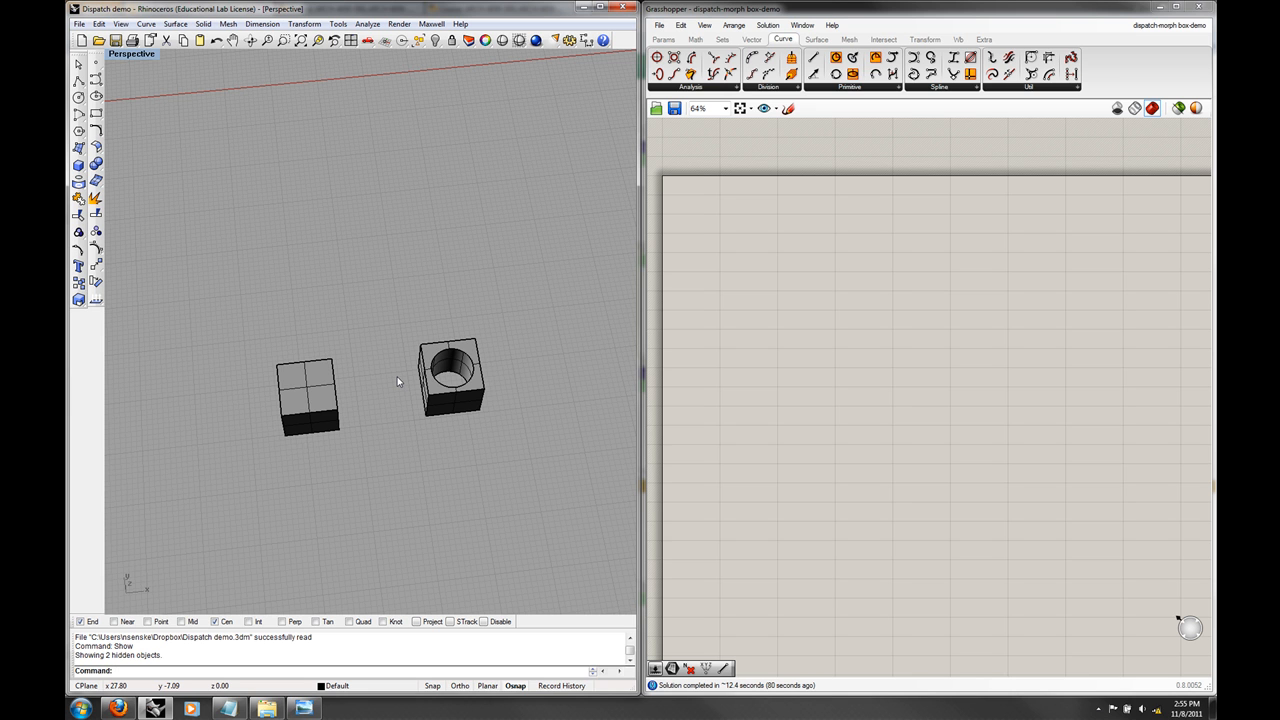
{"action": "mouse_move", "coordinate": [405, 384]}
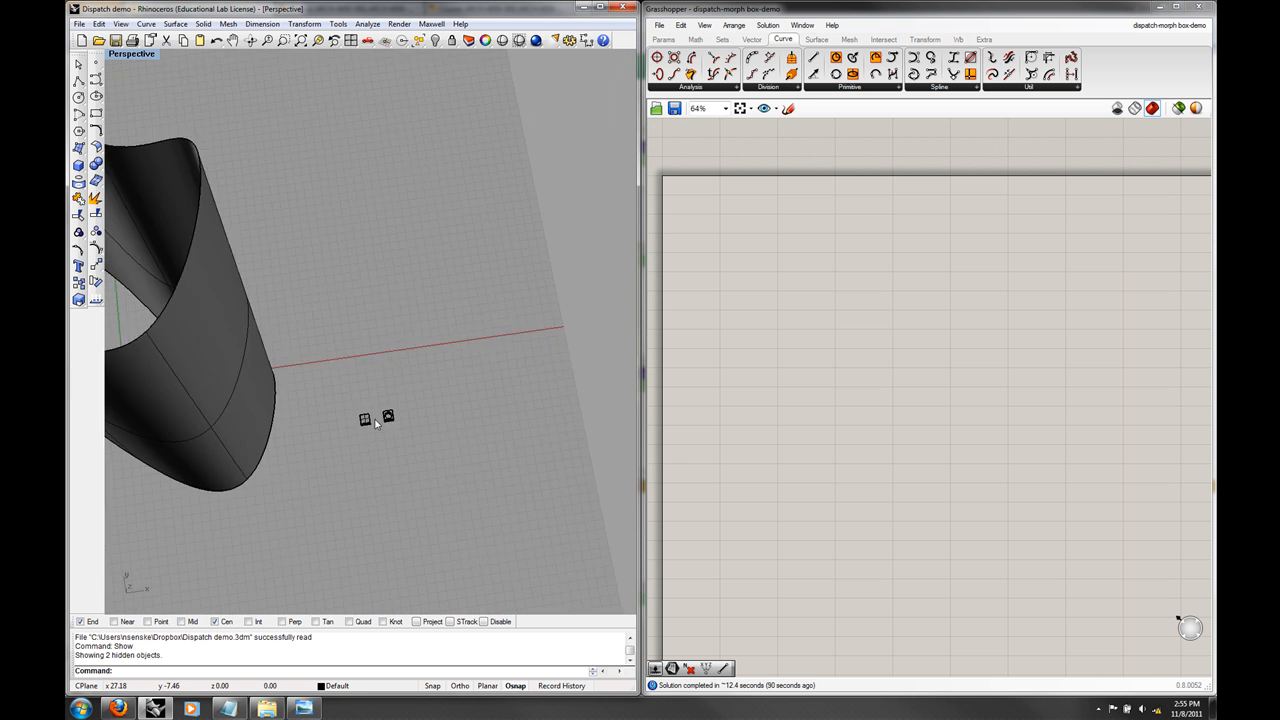
Step: Zoom out the Perspective viewport to reveal the tower surface and both block modules
{"action": "left_click_drag", "start_coordinate": [375, 420], "coordinate": [535, 455]}
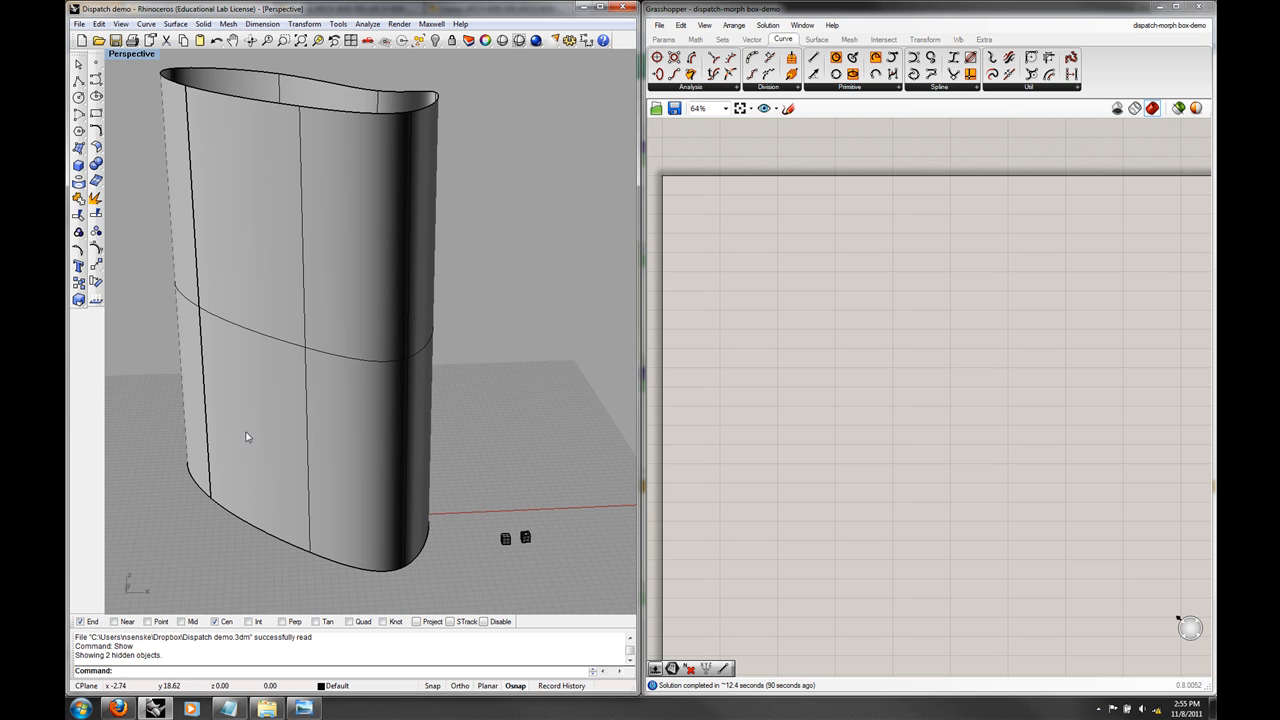
{"action": "mouse_move", "coordinate": [514, 383]}
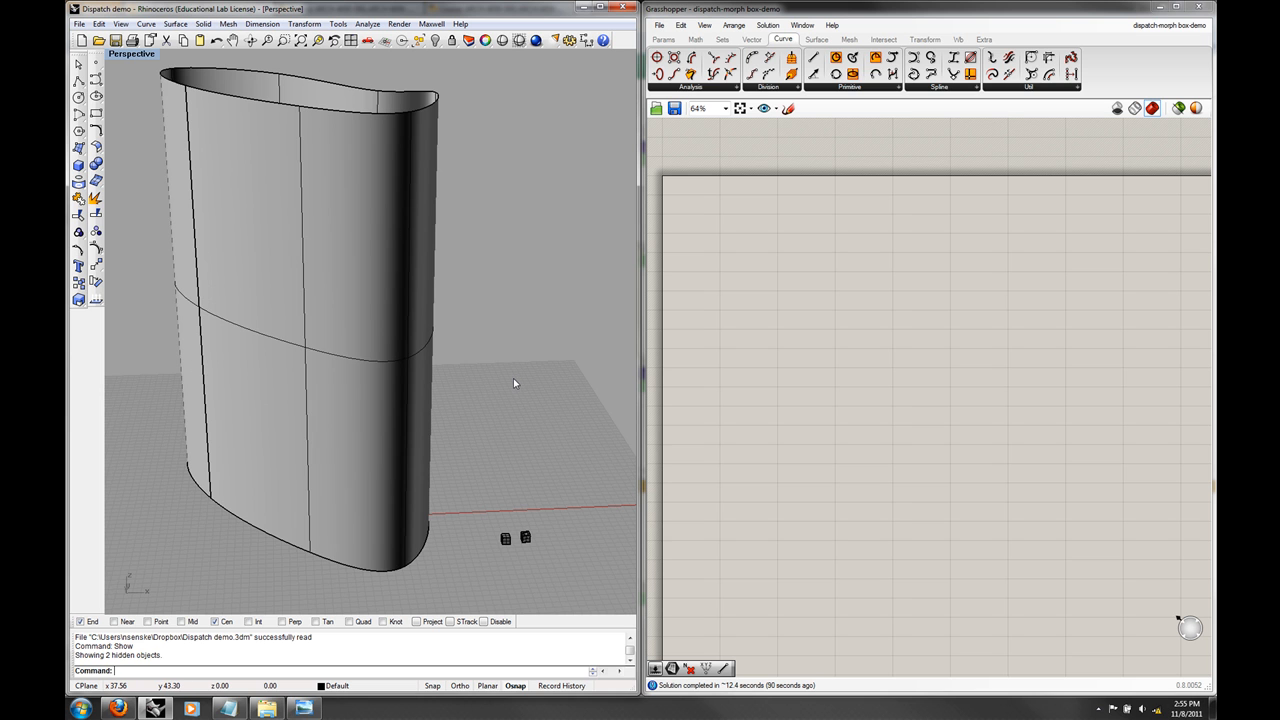
{"action": "mouse_move", "coordinate": [519, 387]}
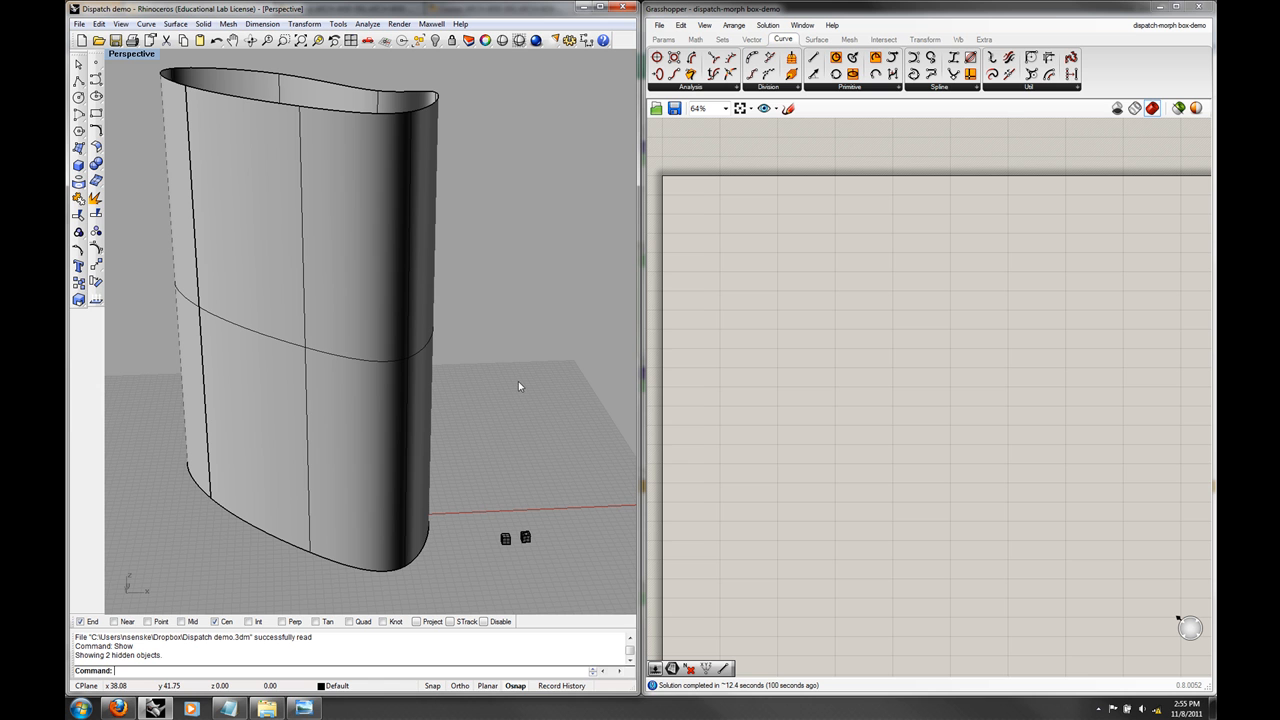
Step: Place a Surface parameter via 'sur' search and set it to one surface from Rhino
{"action": "double_click", "coordinate": [777, 360]}
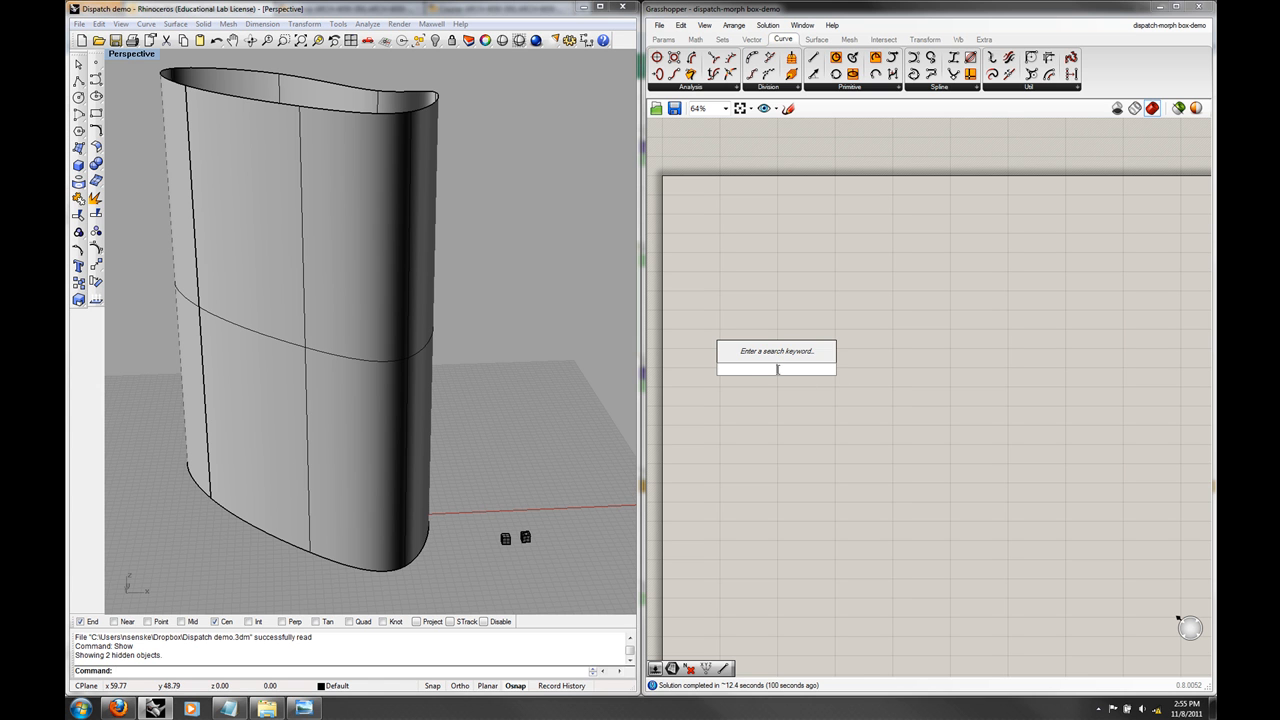
{"action": "type", "text": "sur"}
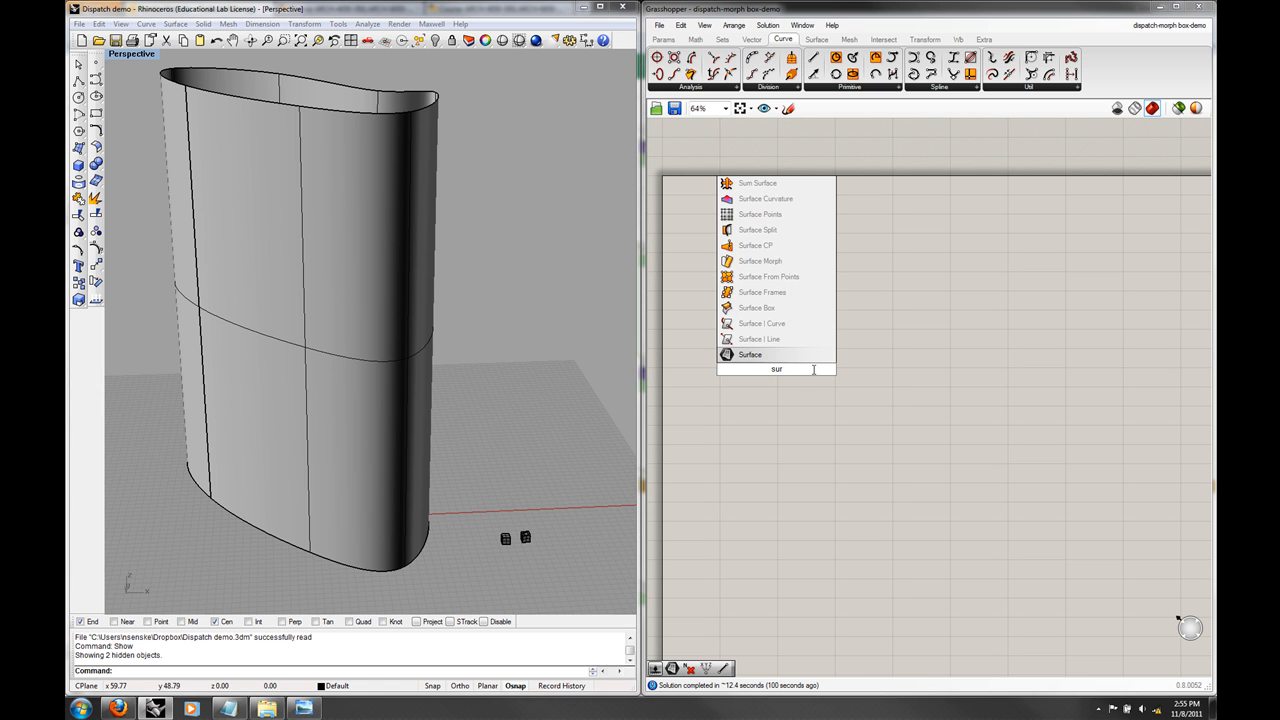
{"action": "left_click", "coordinate": [750, 355]}
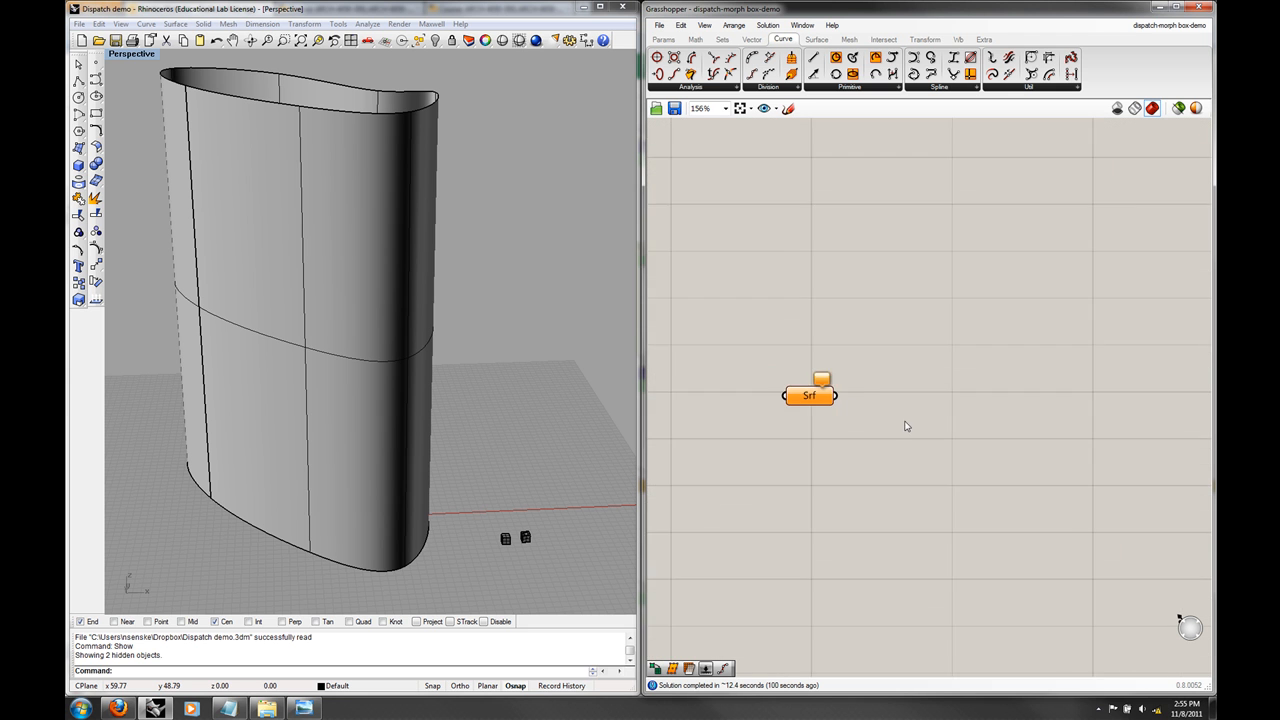
{"action": "right_click", "coordinate": [808, 395]}
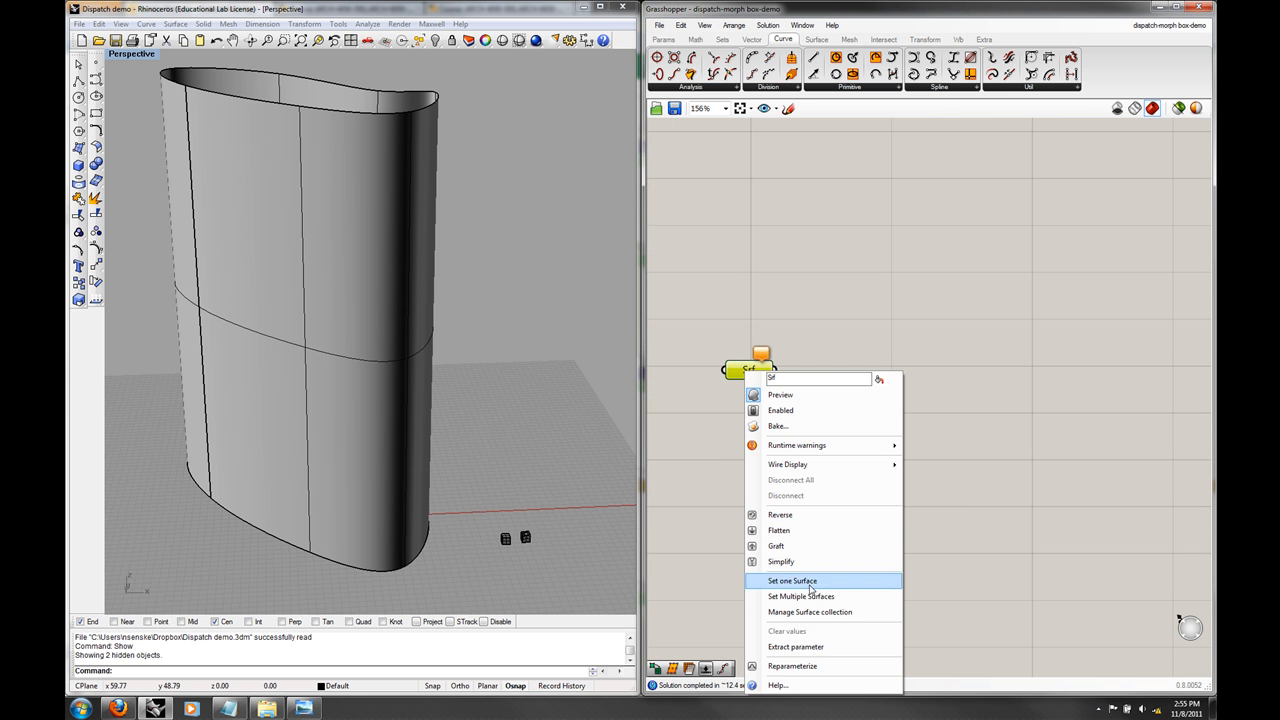
{"action": "left_click", "coordinate": [792, 581]}
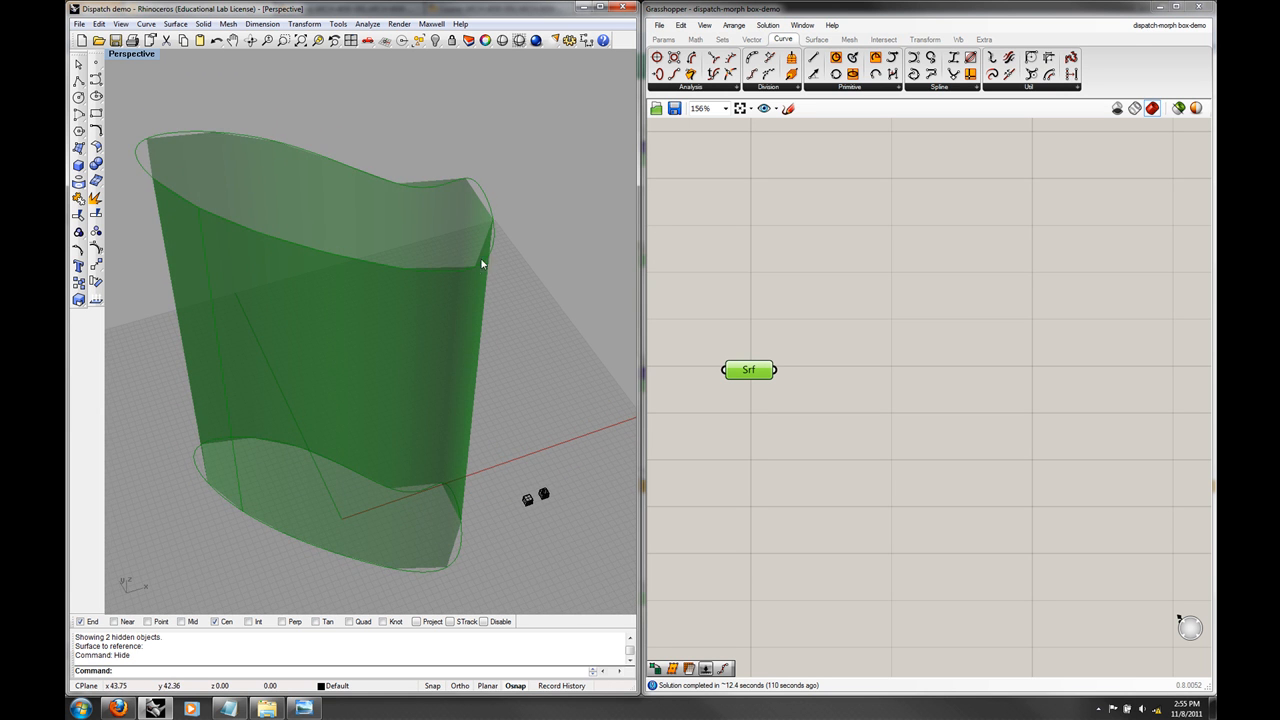
{"action": "mouse_move", "coordinate": [433, 177]}
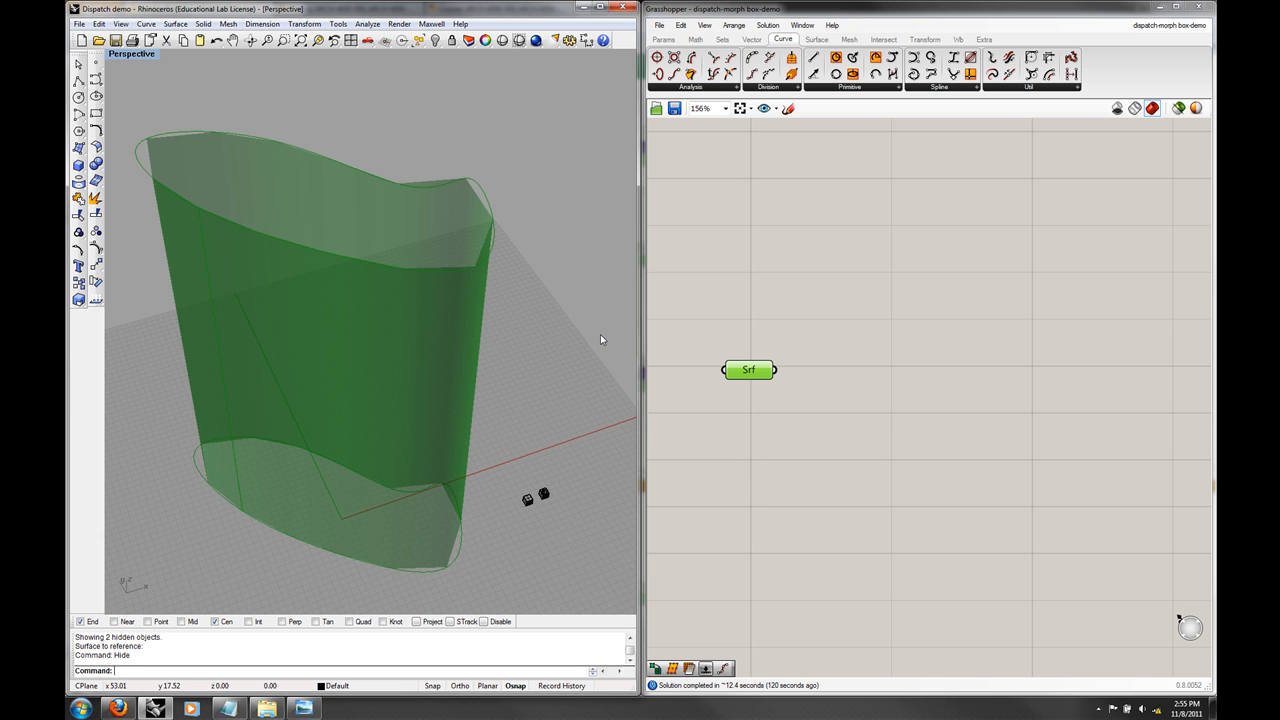
{"action": "mouse_move", "coordinate": [689, 321]}
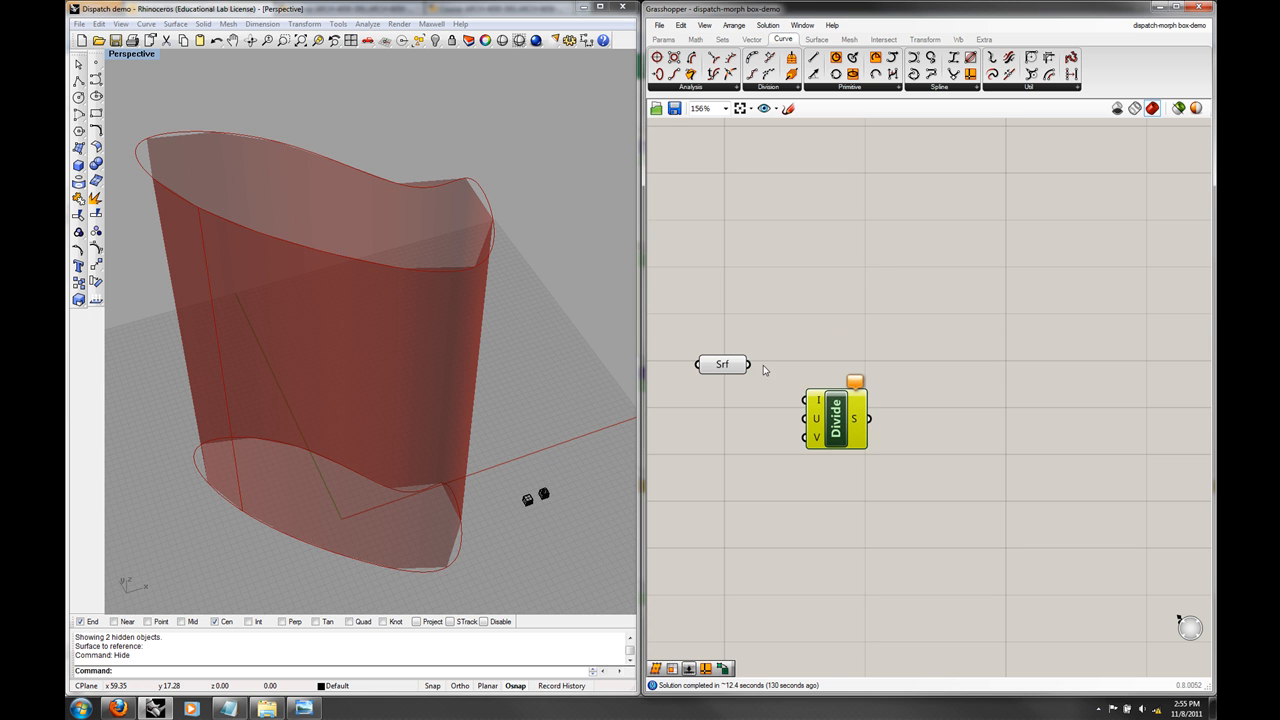
Step: Wire the surface into Divide, add Isotrim, and turn off the surface preview
{"action": "left_click_drag", "start_coordinate": [735, 364], "coordinate": [818, 400]}
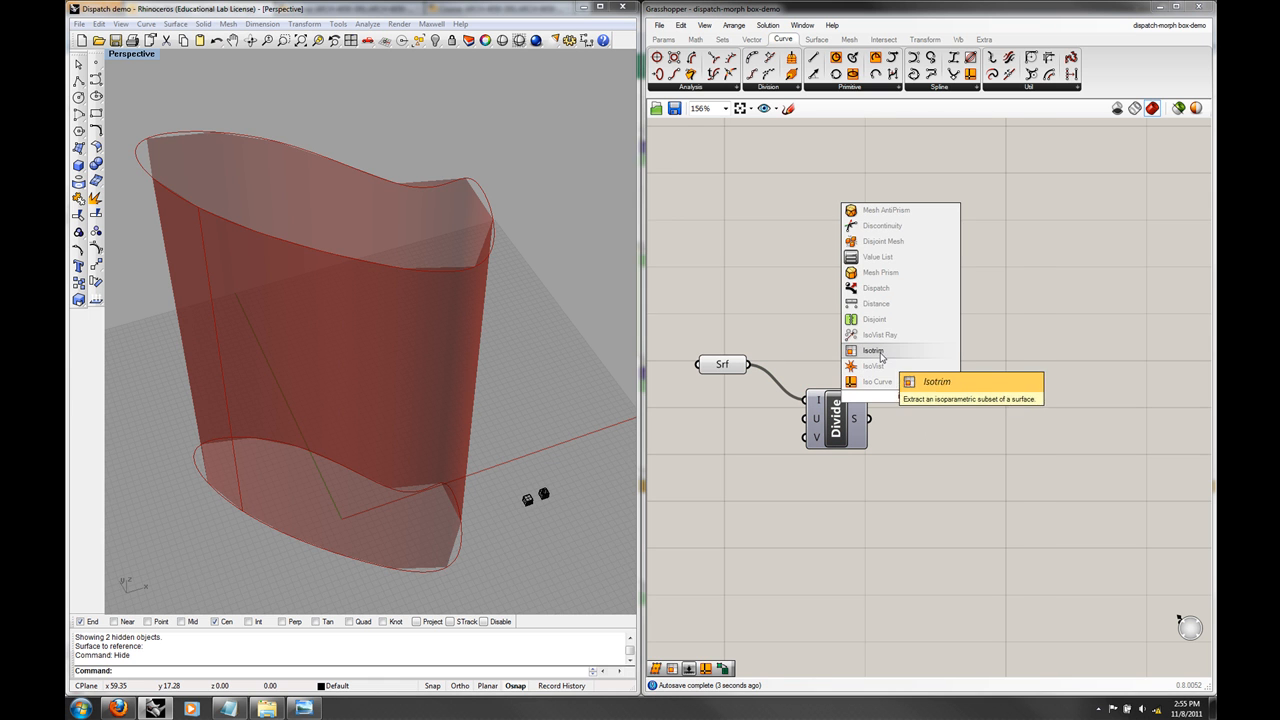
{"action": "left_click", "coordinate": [872, 350]}
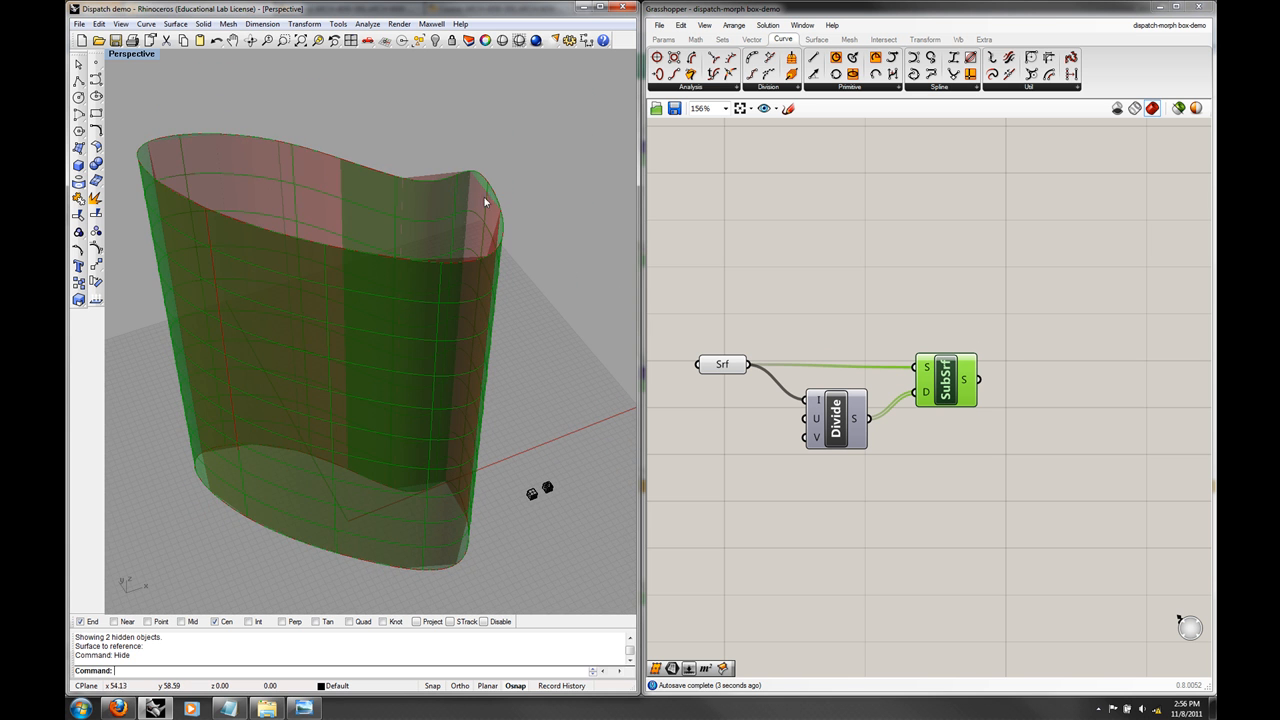
{"action": "right_click", "coordinate": [722, 364]}
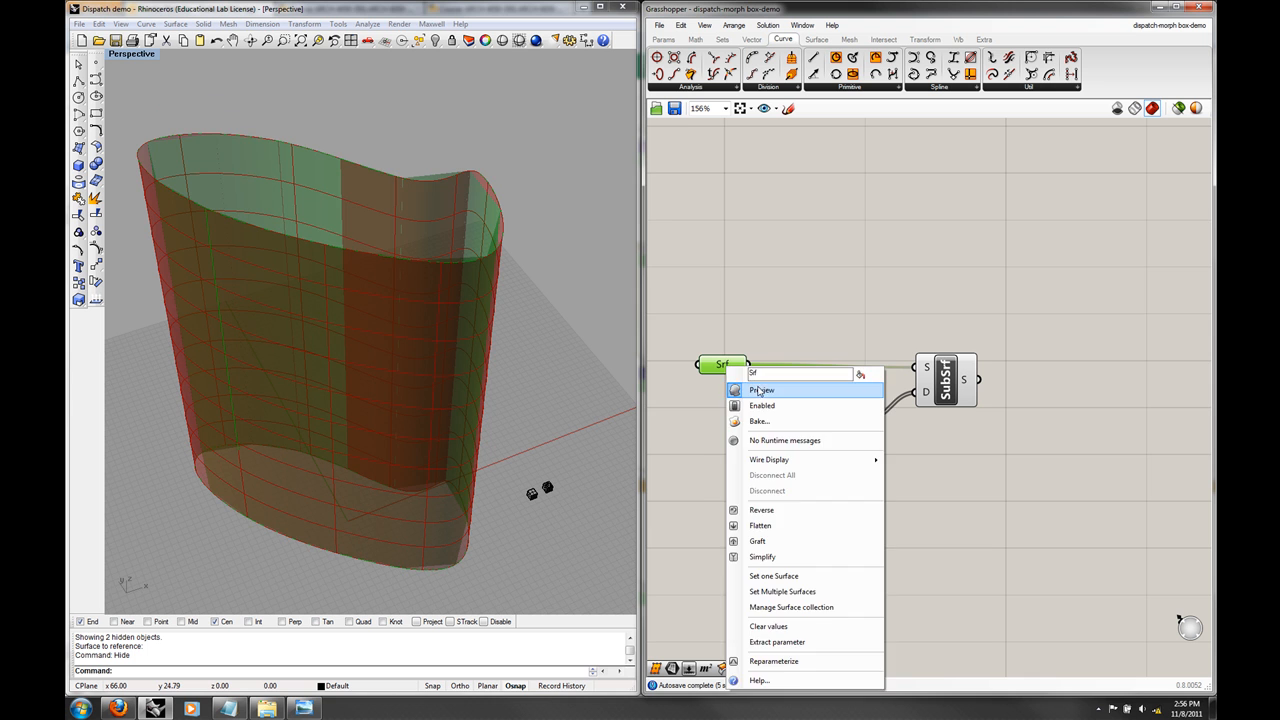
{"action": "left_click", "coordinate": [762, 390]}
{"action": "type", "text": "30"}
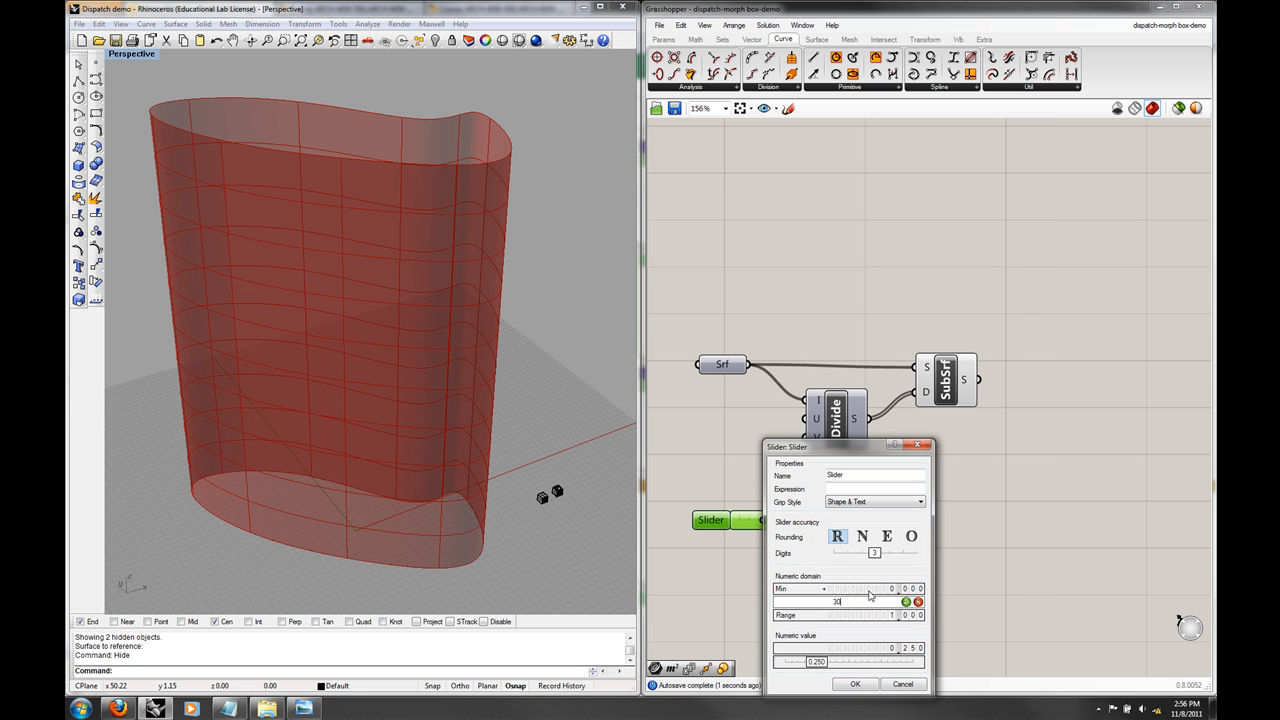
Step: Set the slider range and drag the U and V division sliders to 21 and 20
{"action": "left_click", "coordinate": [855, 684]}
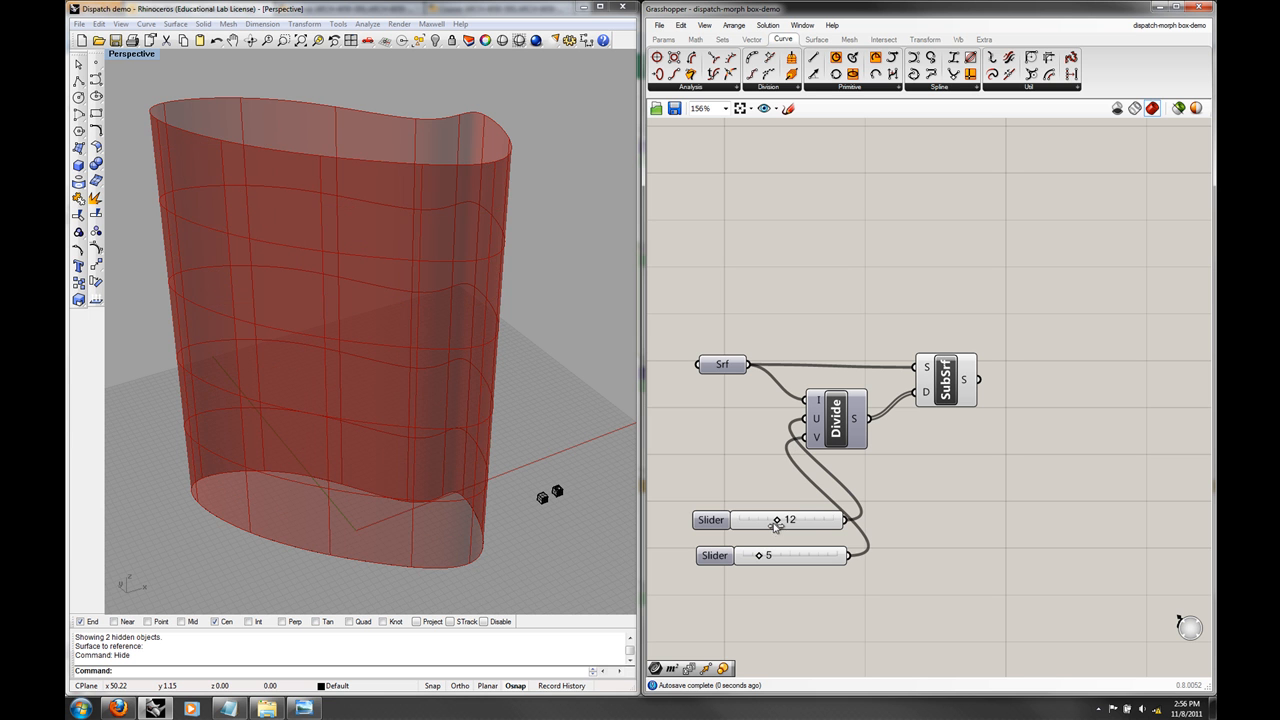
{"action": "left_click_drag", "start_coordinate": [776, 519], "coordinate": [804, 519]}
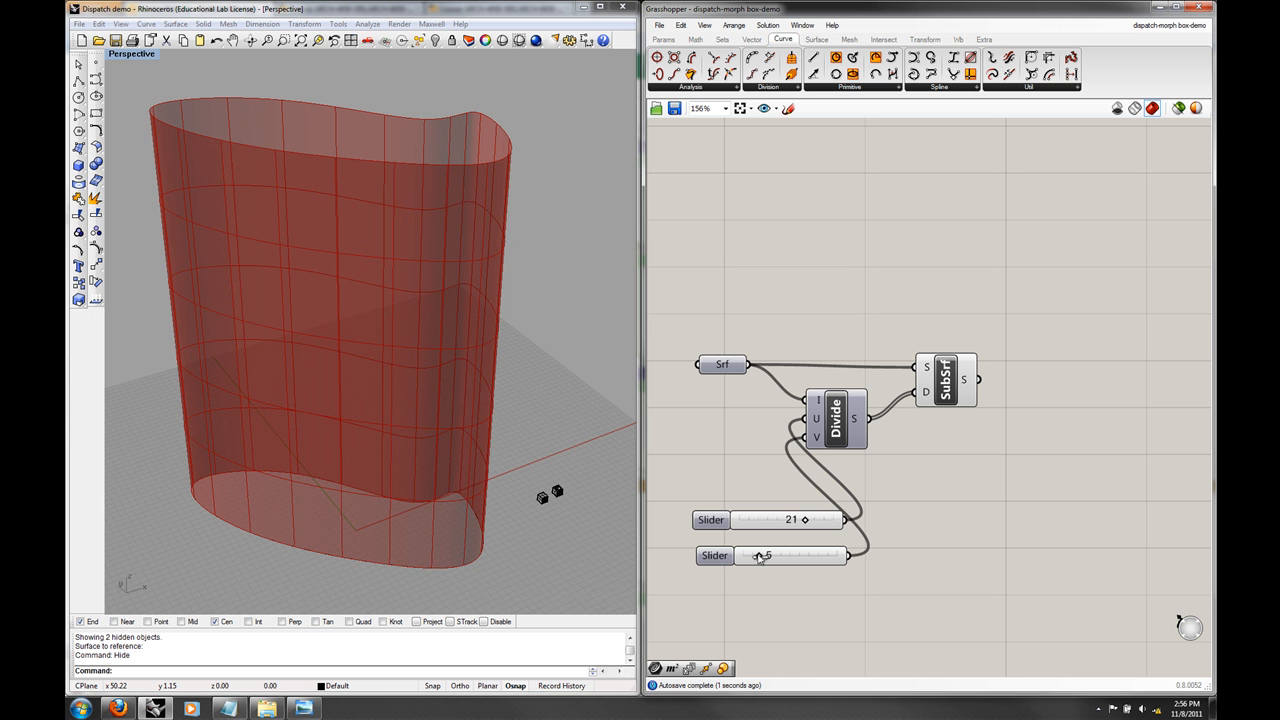
{"action": "left_click_drag", "start_coordinate": [762, 556], "coordinate": [792, 556]}
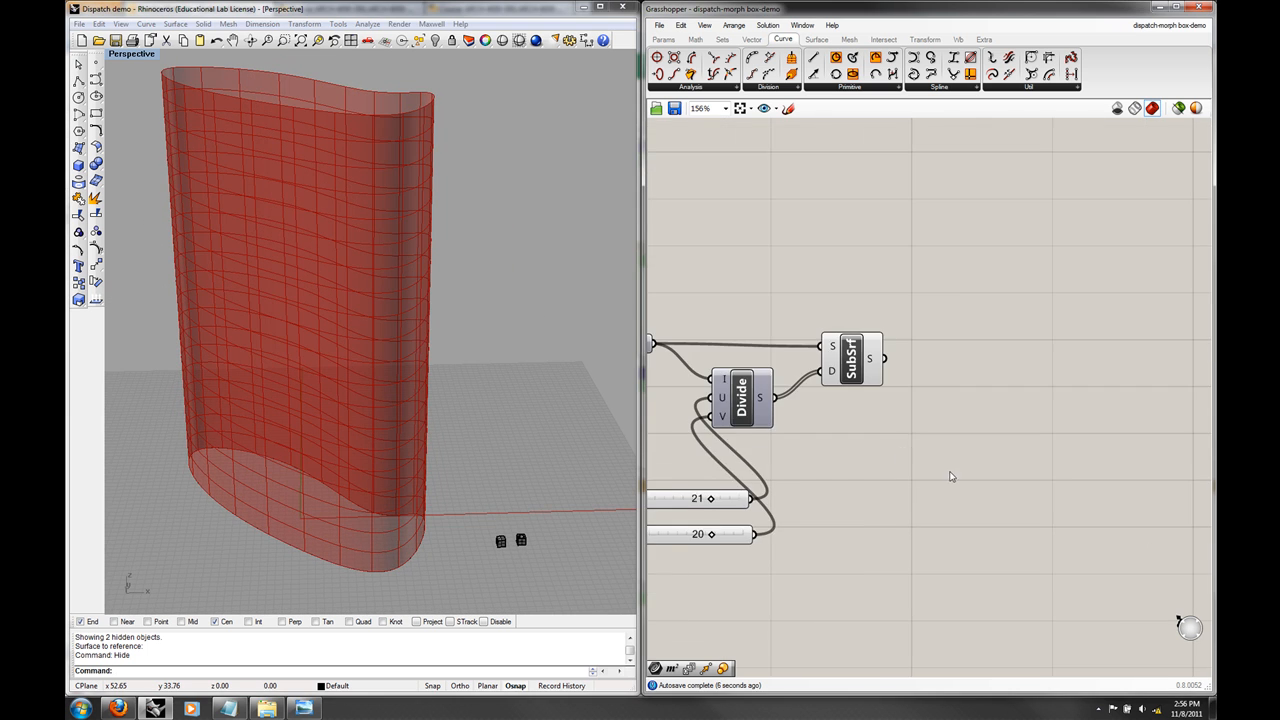
{"action": "scroll", "scroll_direction": "down", "scroll_amount": 3}
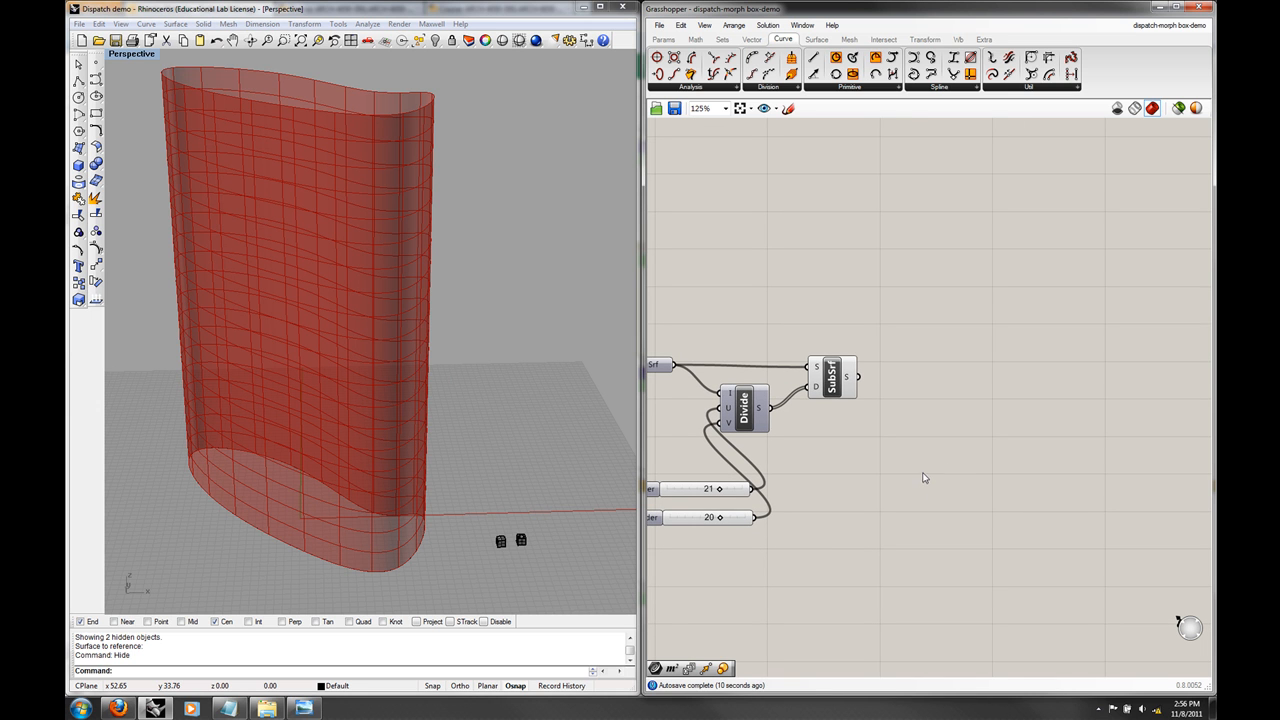
Step: Search 'mor' and place a Surface Morph component beside the subdivision chain
{"action": "type", "text": "m"}
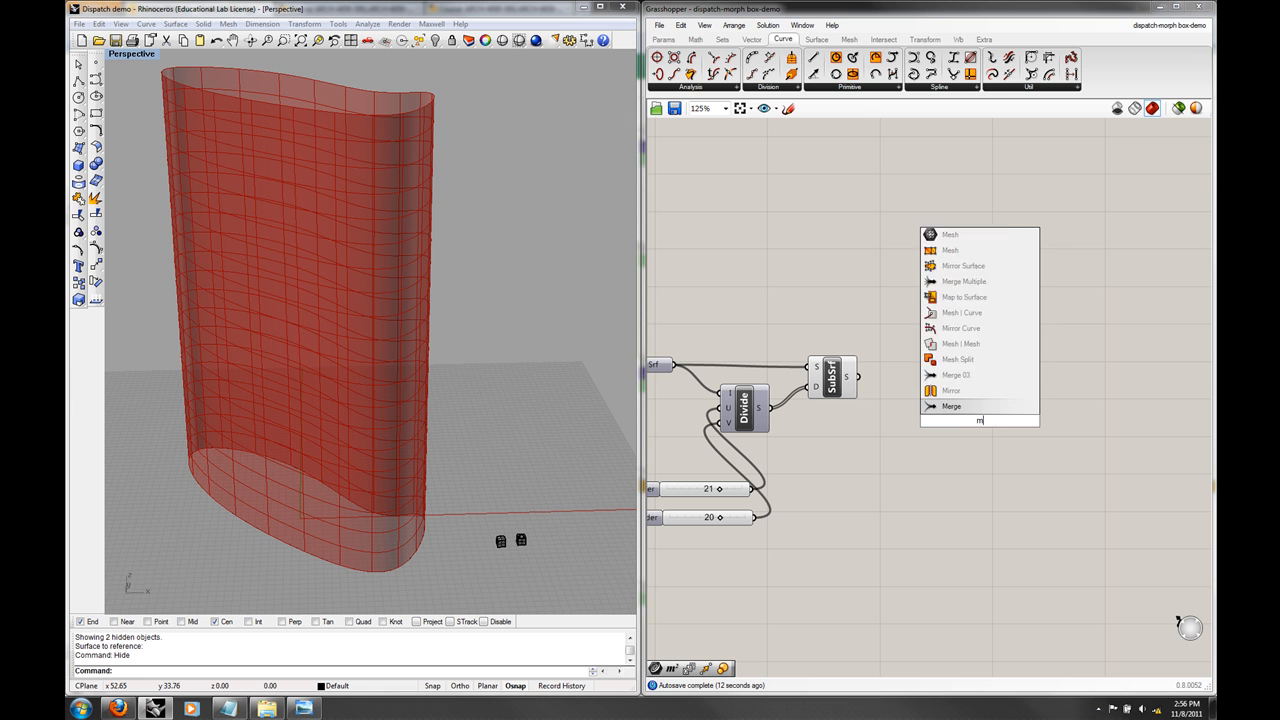
{"action": "type", "text": "or"}
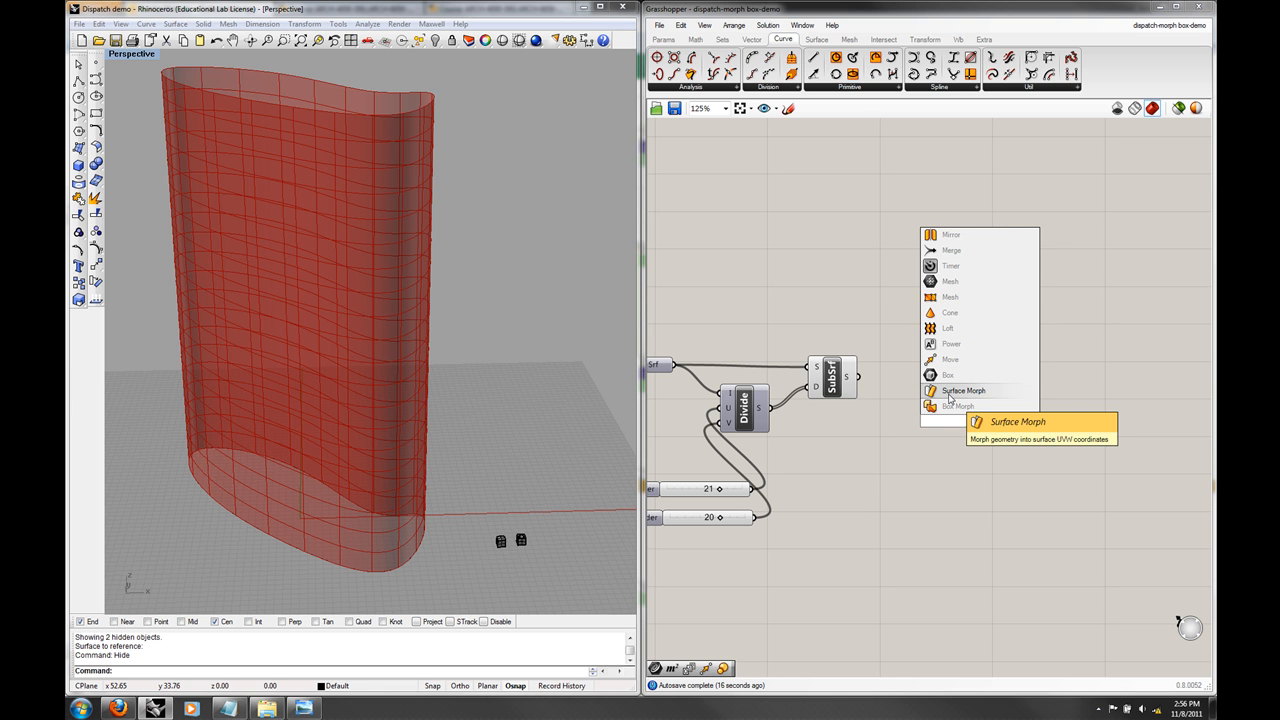
{"action": "left_click", "coordinate": [963, 390]}
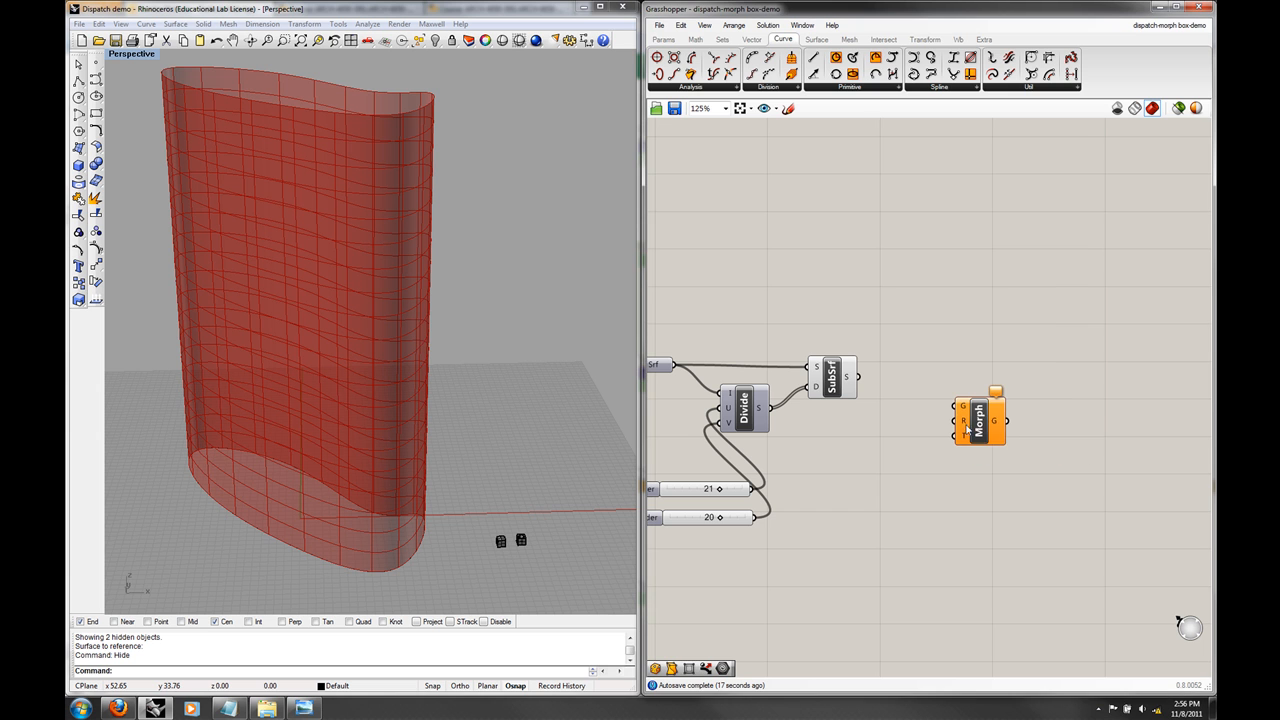
{"action": "mouse_move", "coordinate": [985, 420]}
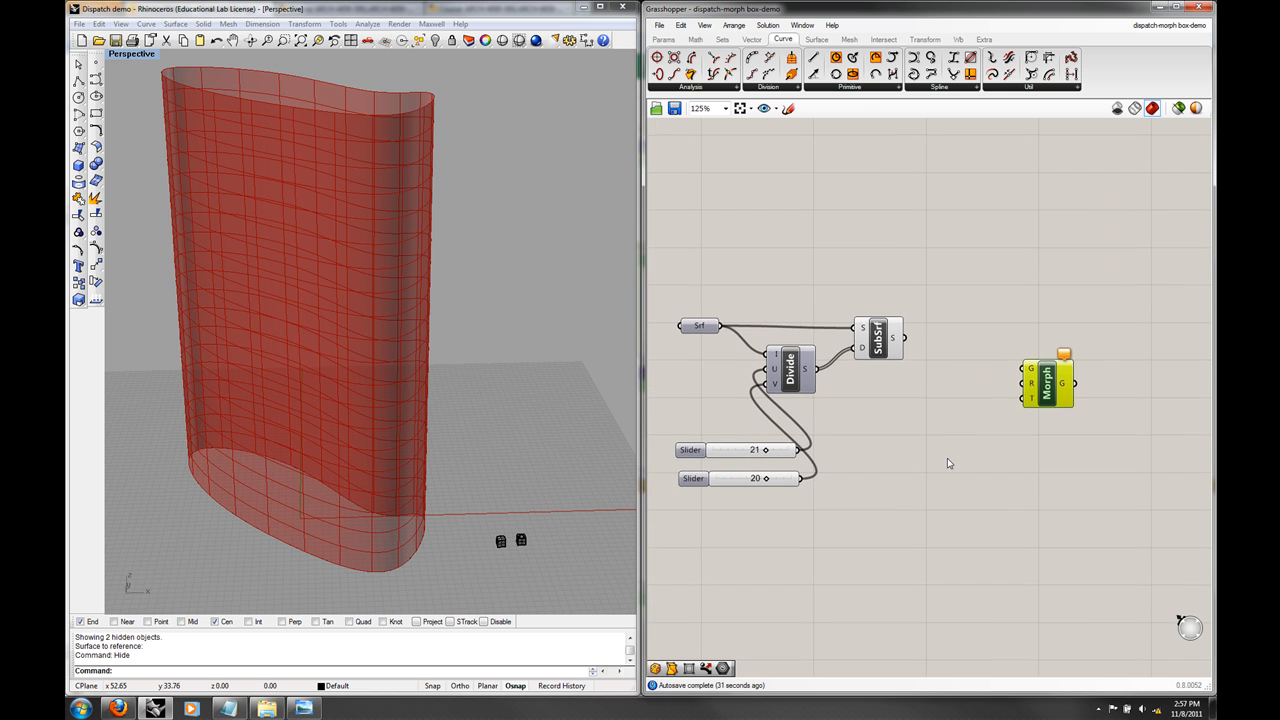
{"action": "mouse_move", "coordinate": [927, 463]}
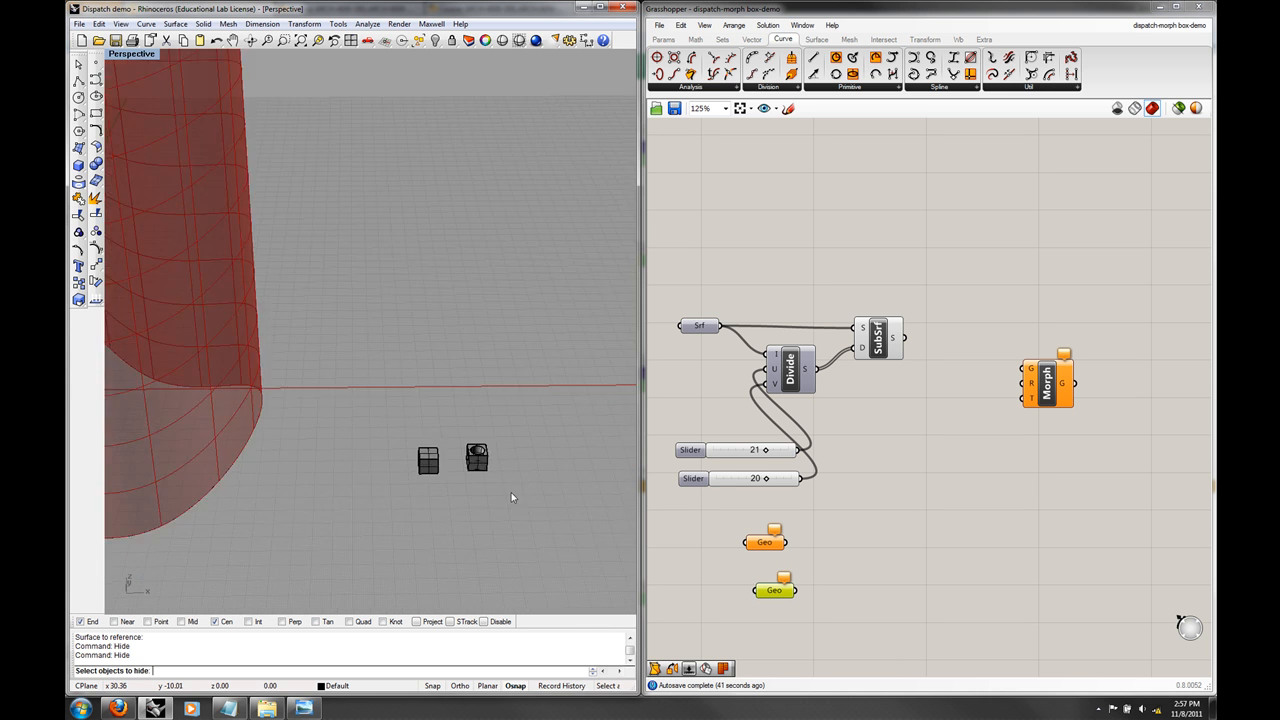
Step: Set the Geo parameter to reference a block module picked in Rhino
{"action": "right_click", "coordinate": [764, 541]}
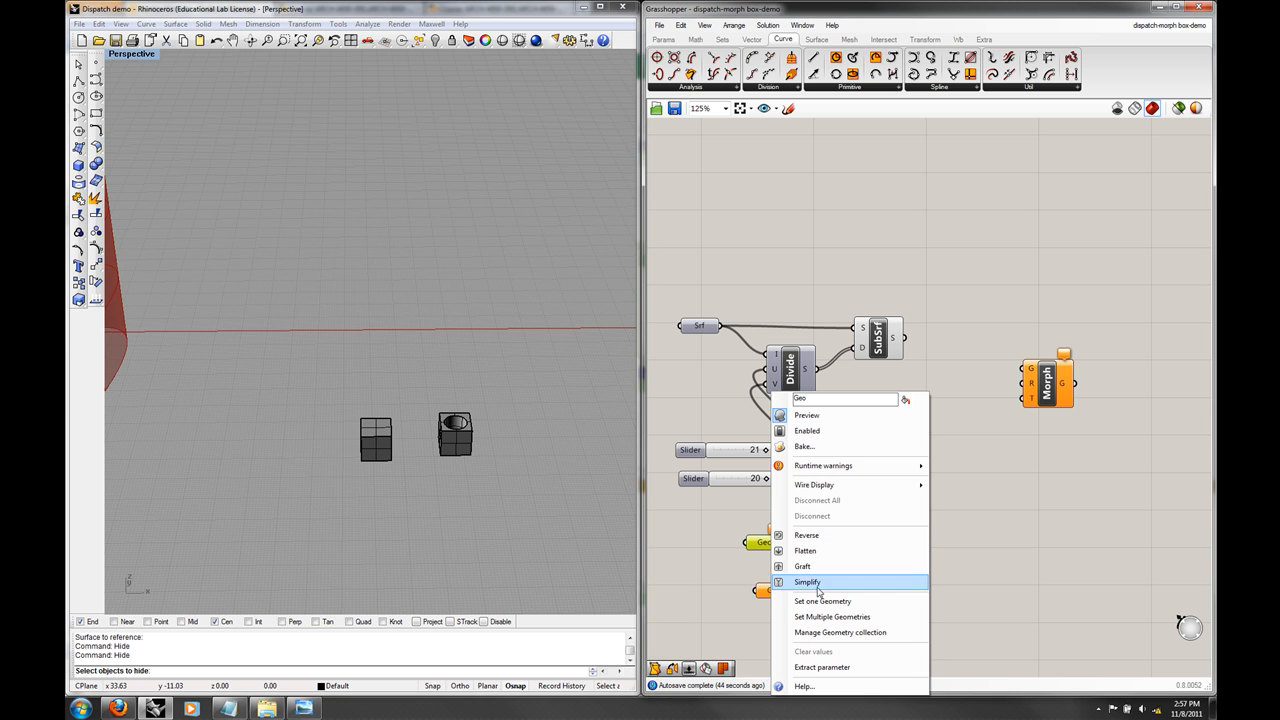
{"action": "left_click", "coordinate": [807, 582]}
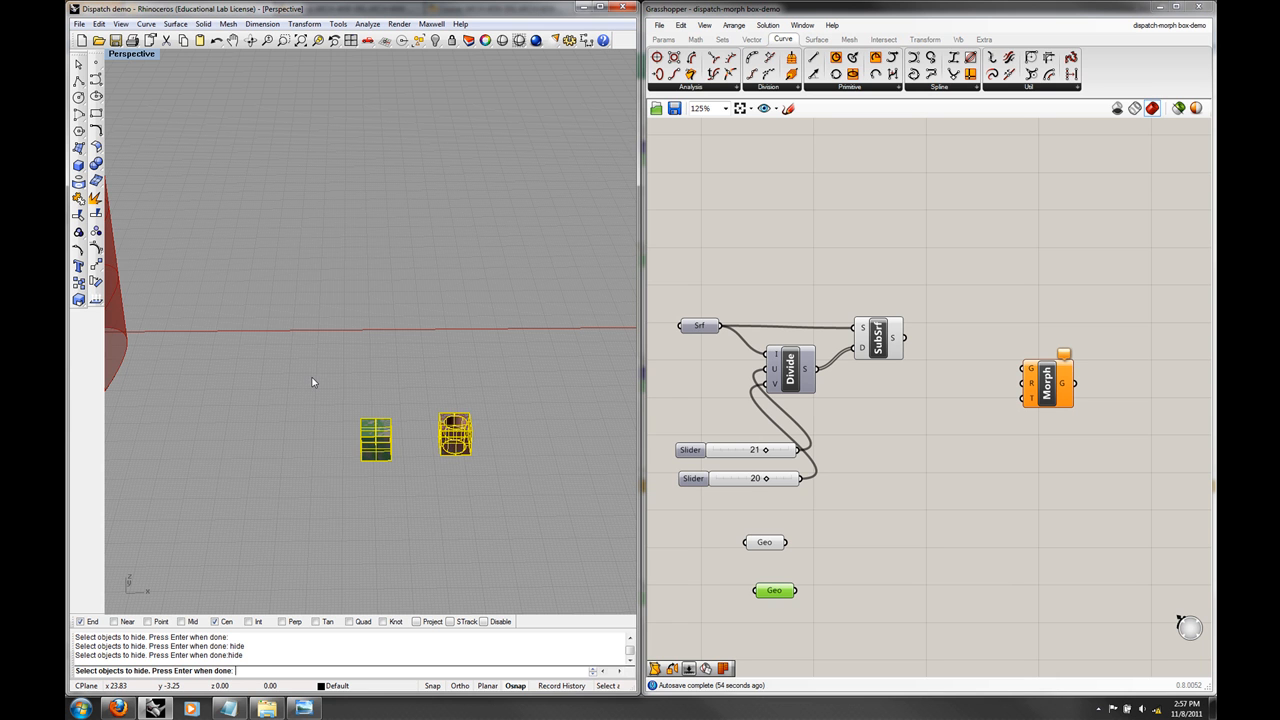
{"action": "key", "text": "Enter"}
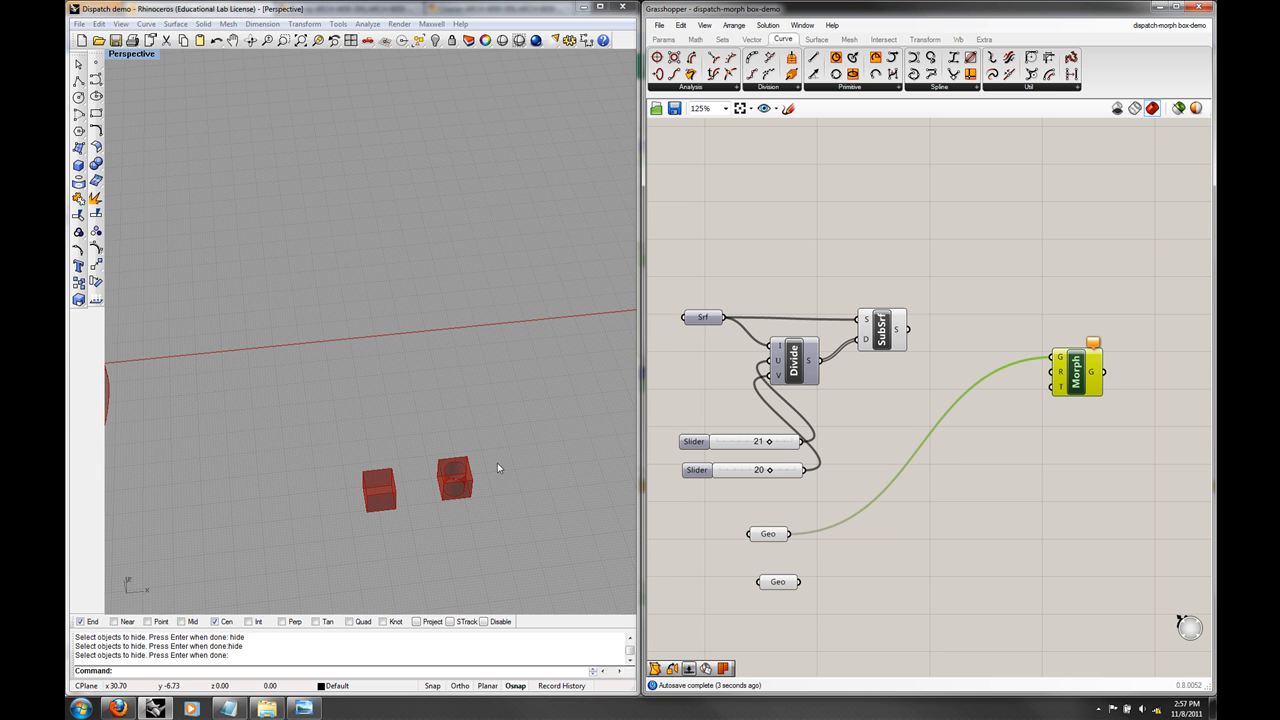
Step: Add a Bounding Box via 'boun' search and wire the first block into it
{"action": "double_click", "coordinate": [768, 533]}
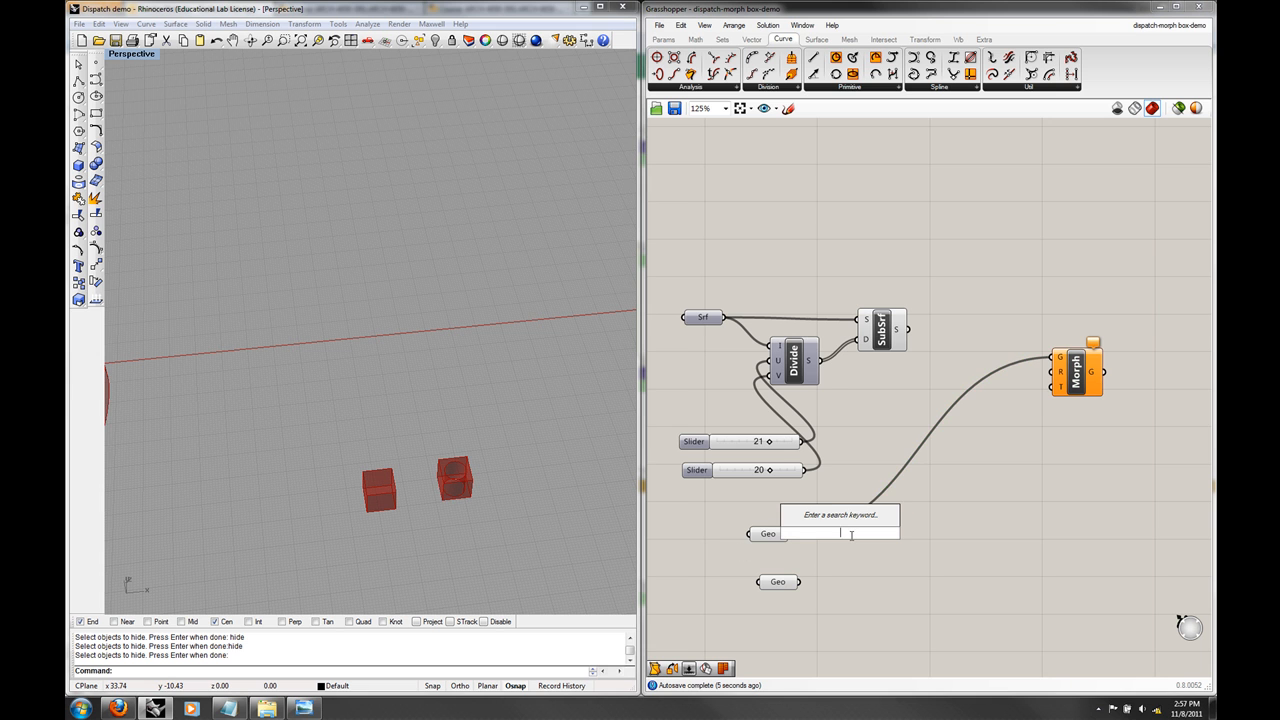
{"action": "type", "text": "b"}
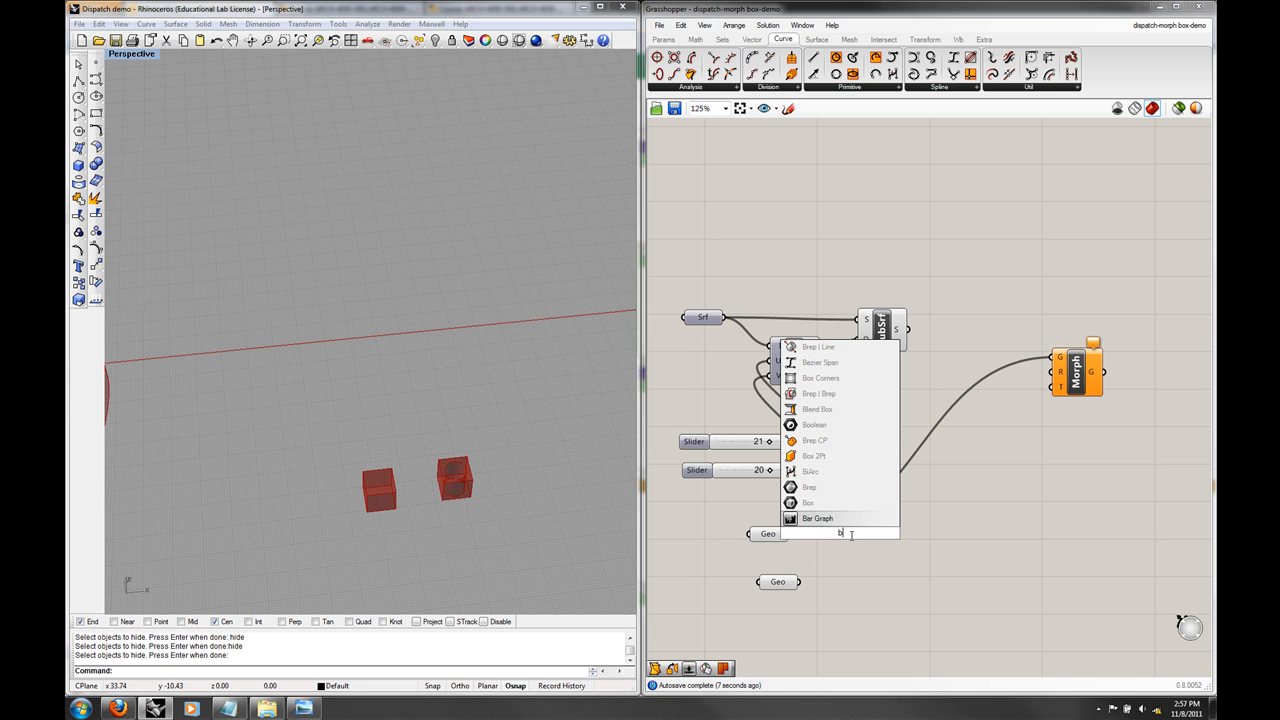
{"action": "type", "text": "oun"}
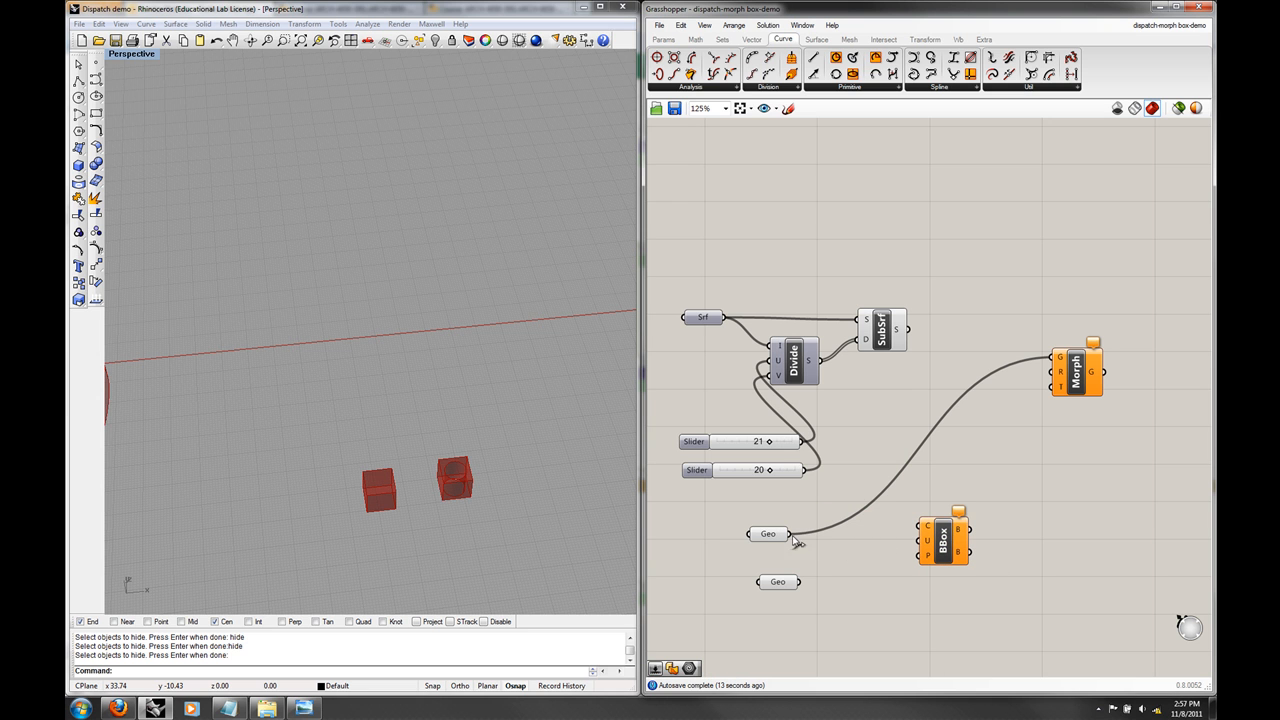
{"action": "left_click", "coordinate": [767, 533]}
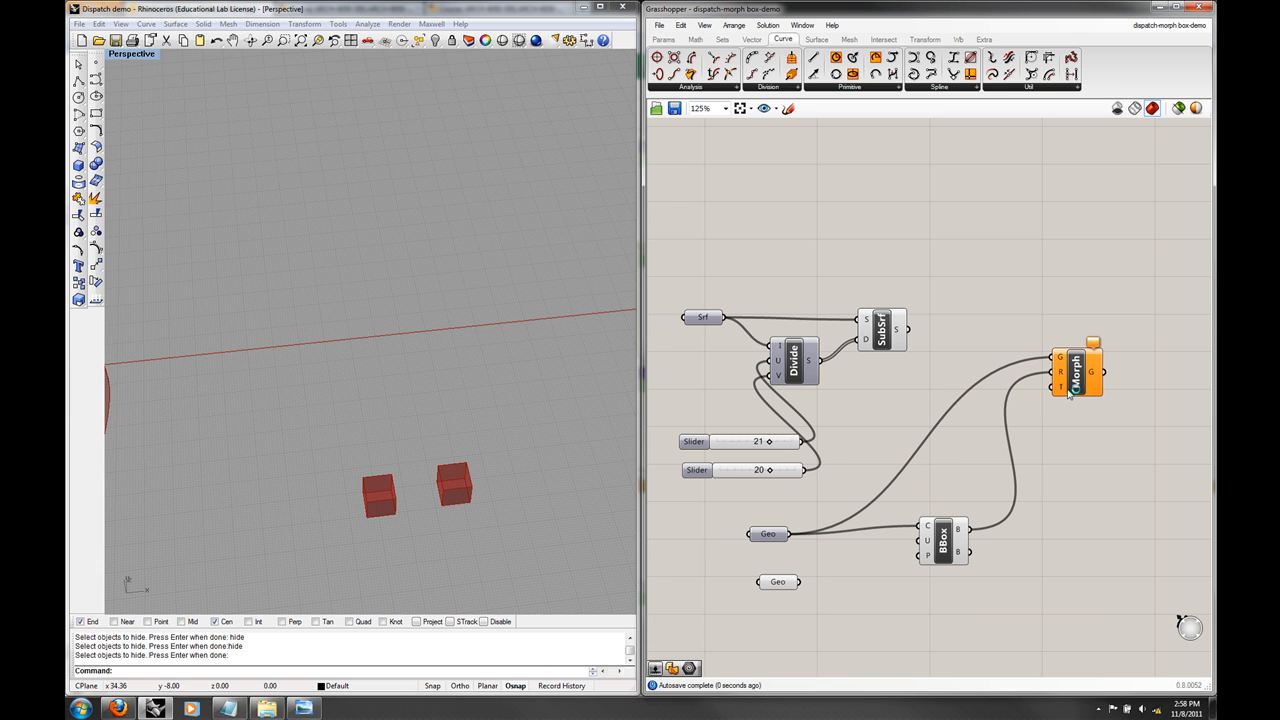
{"action": "mouse_move", "coordinate": [525, 470]}
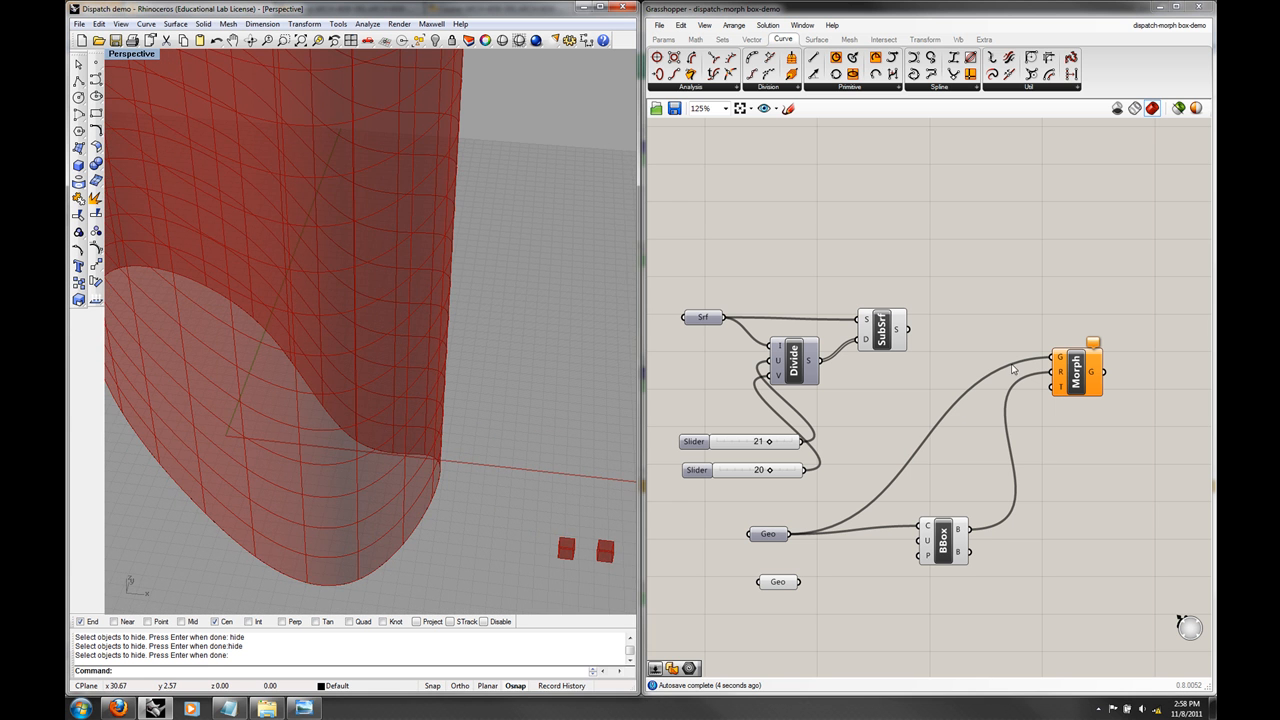
Step: Add Surface Box via 'suf' search, hide the SubSrf preview, and open height-input options
{"action": "type", "text": "suf"}
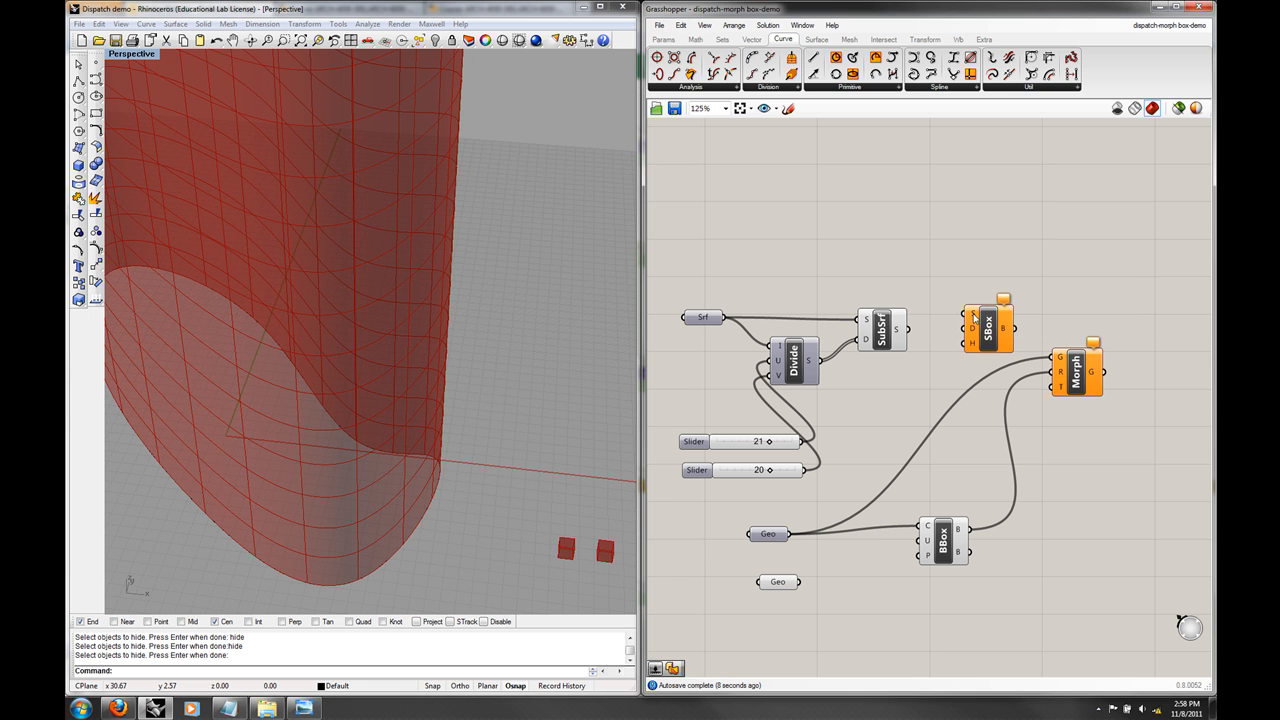
{"action": "mouse_move", "coordinate": [226, 343]}
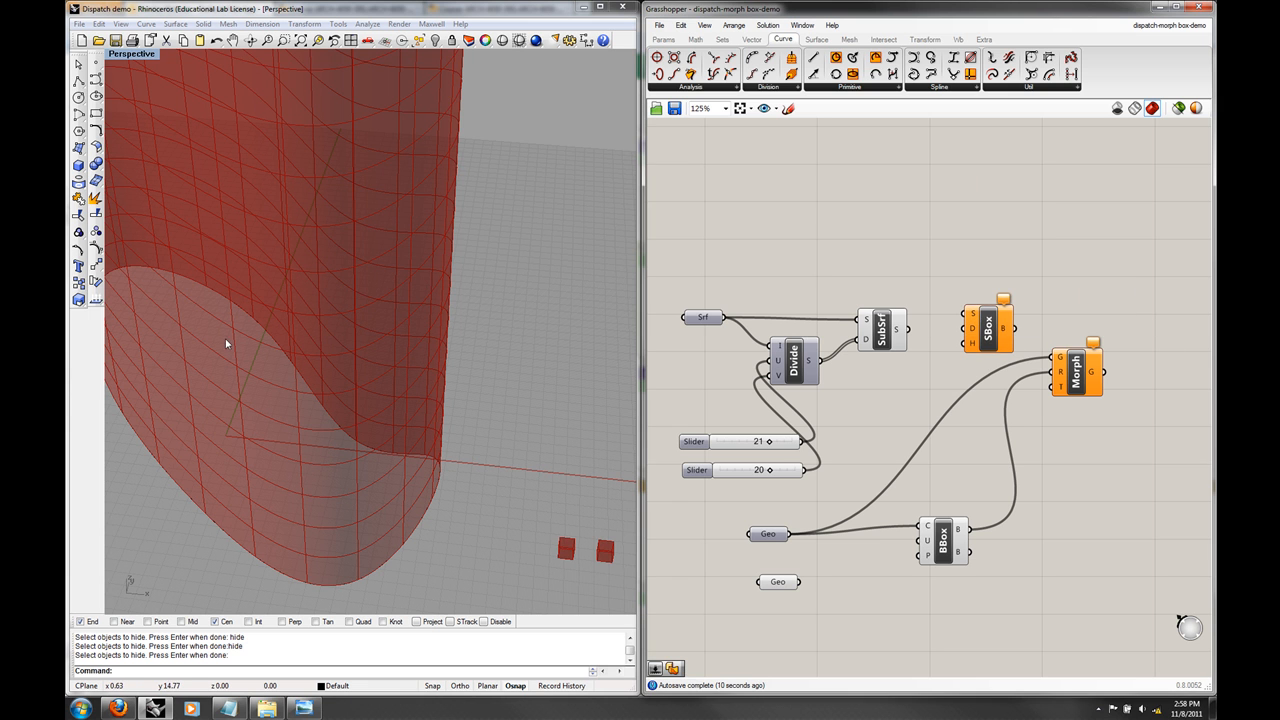
{"action": "mouse_move", "coordinate": [323, 382]}
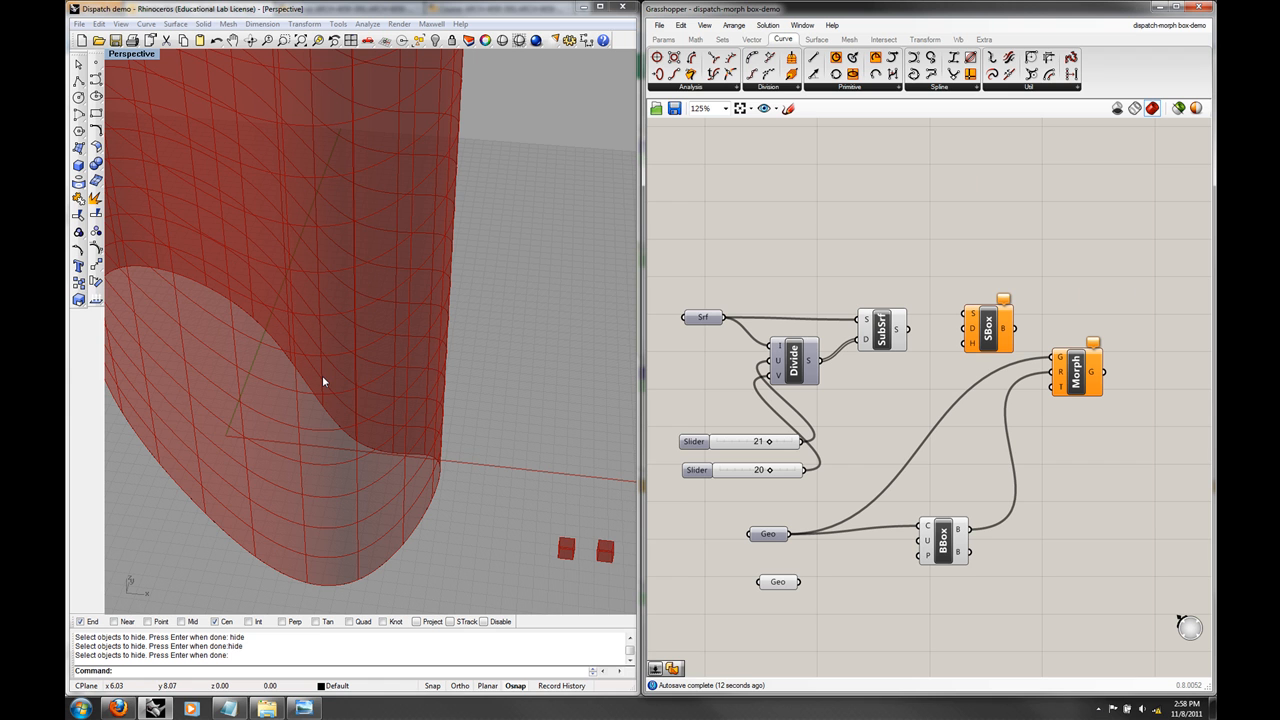
{"action": "mouse_move", "coordinate": [461, 441]}
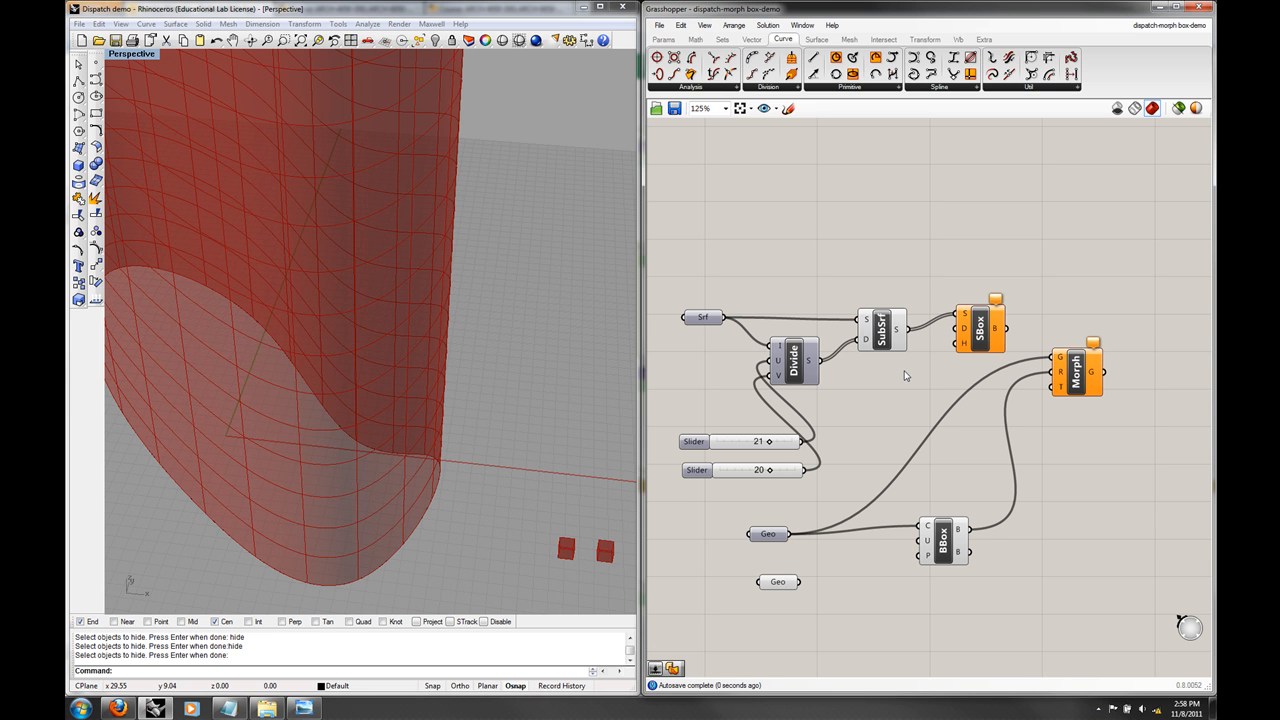
{"action": "mouse_move", "coordinate": [992, 328]}
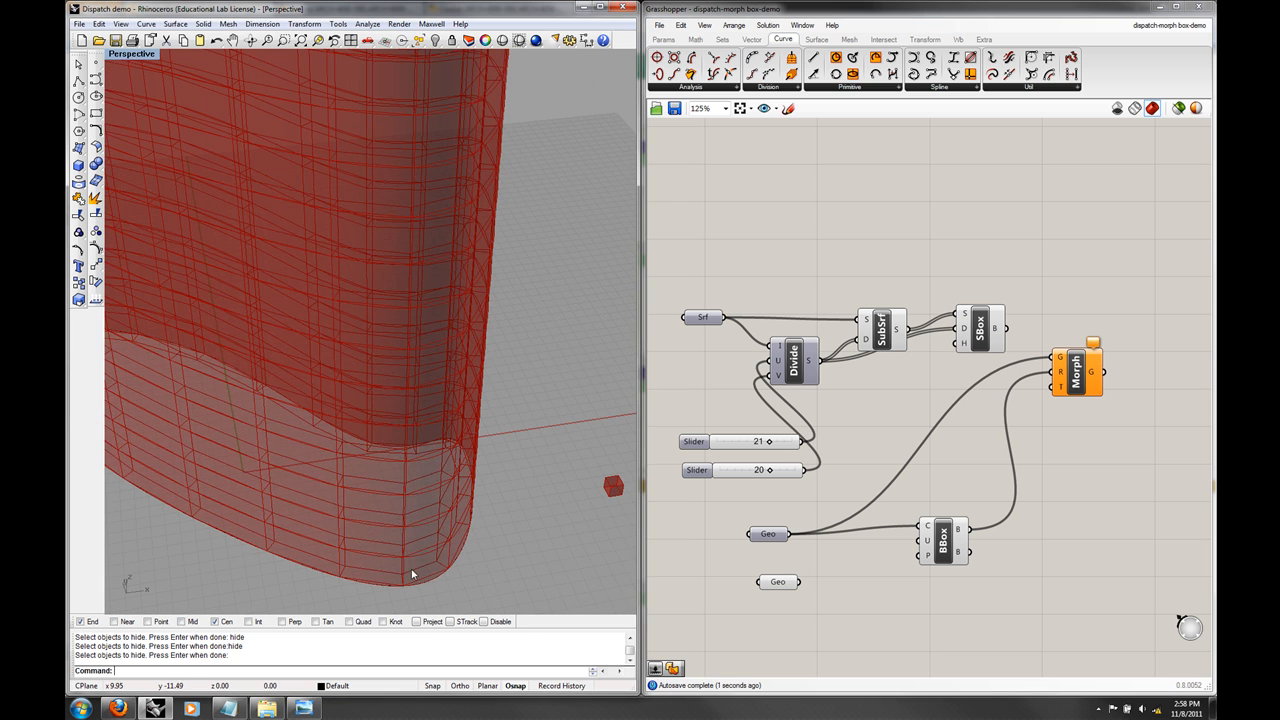
{"action": "right_click", "coordinate": [878, 328]}
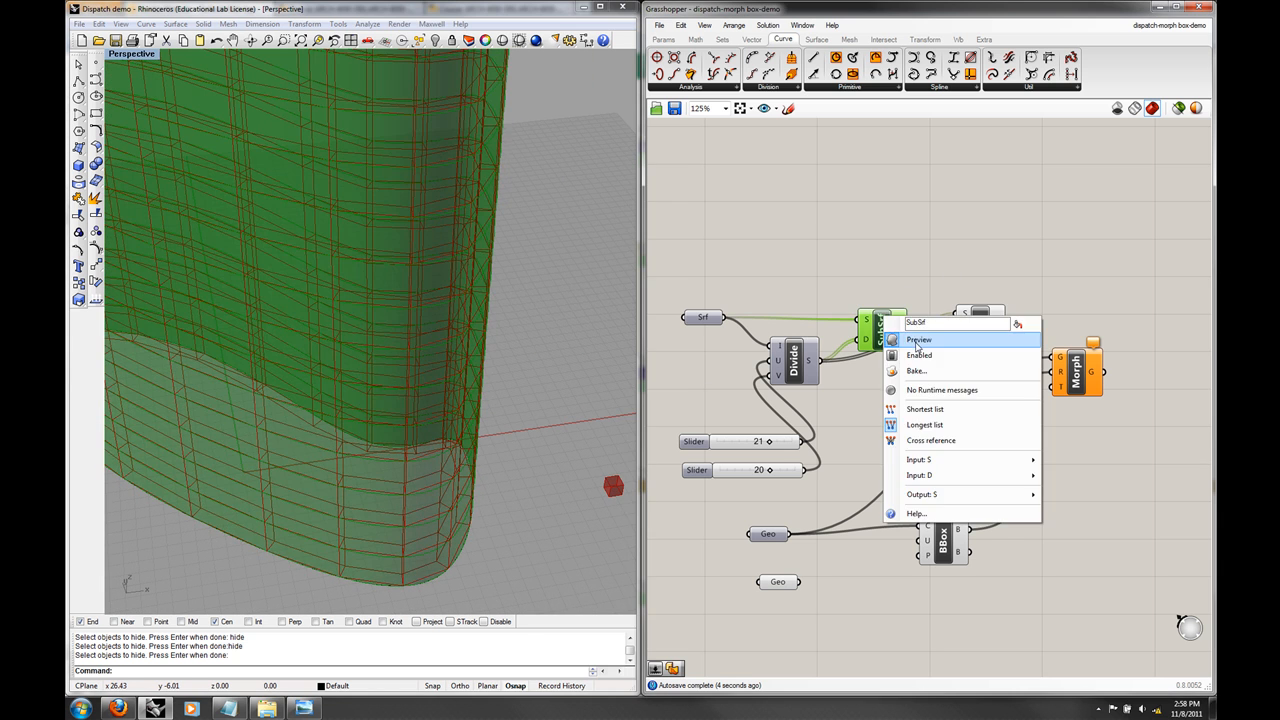
{"action": "left_click", "coordinate": [918, 339]}
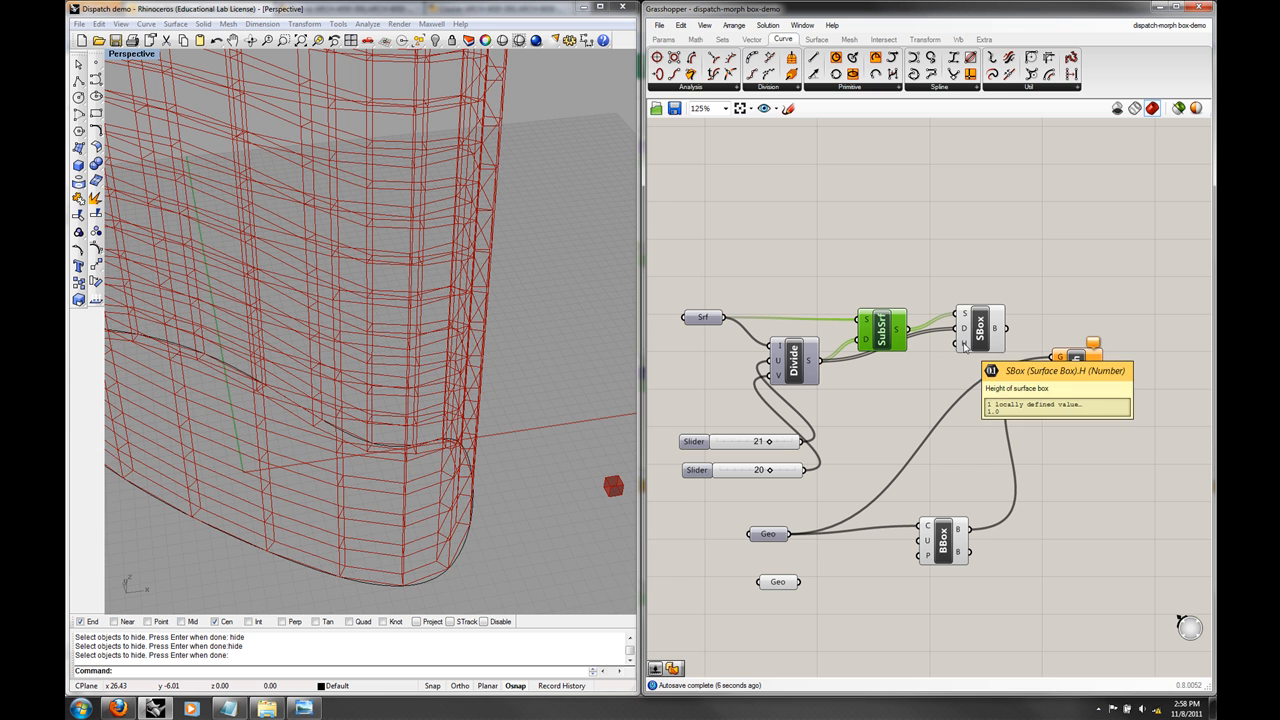
{"action": "right_click", "coordinate": [985, 350]}
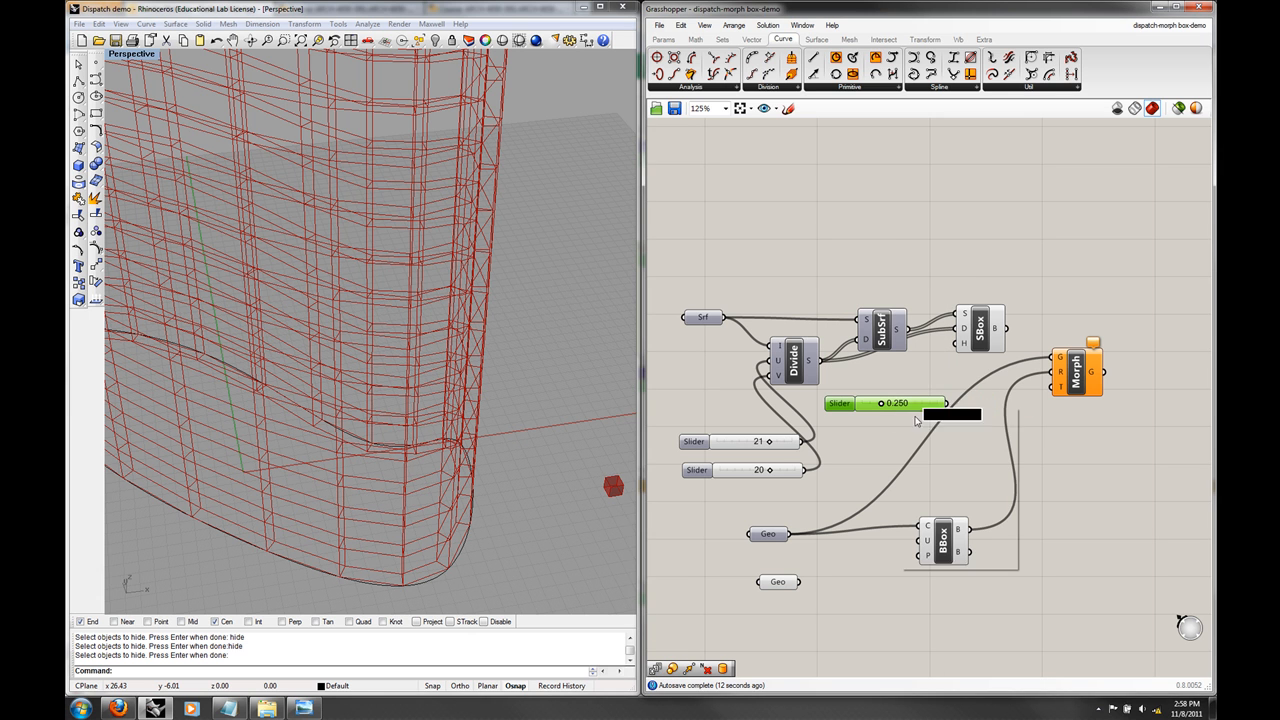
Step: Set a slider's minimum to -5, wire it into SBox height, and drag it negative
{"action": "double_click", "coordinate": [897, 403]}
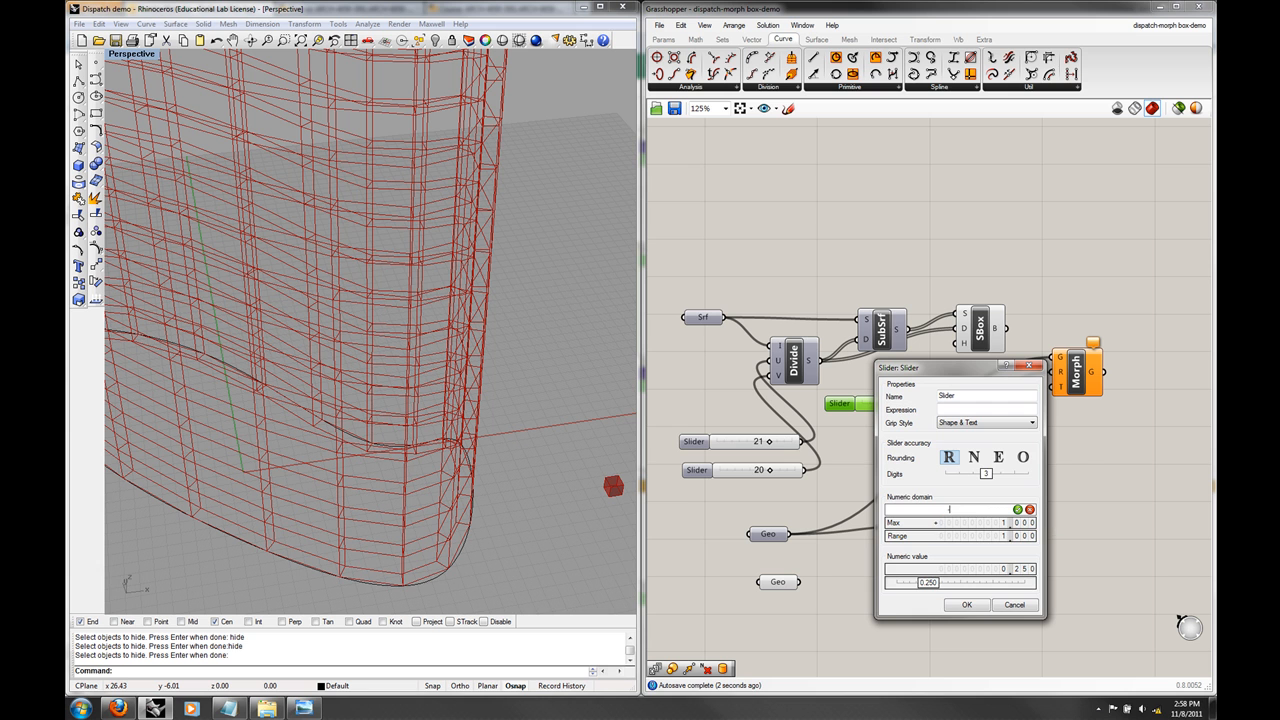
{"action": "type", "text": "-5"}
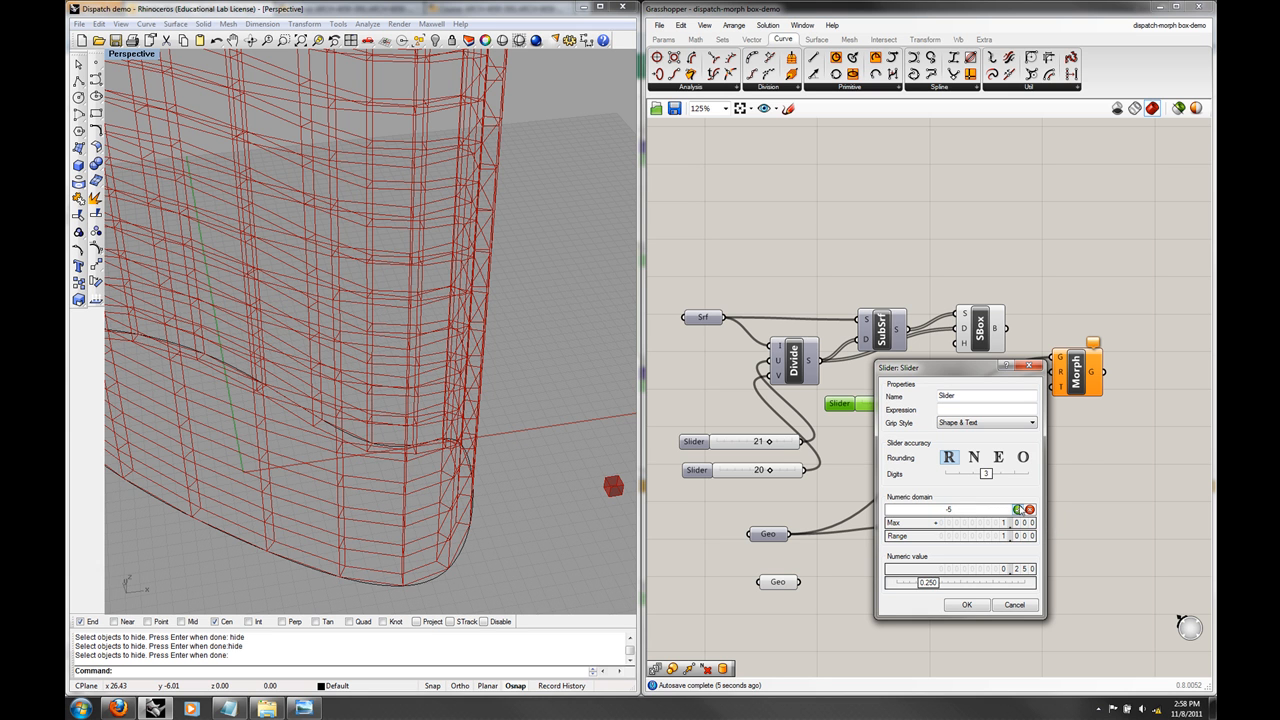
{"action": "left_click", "coordinate": [966, 604]}
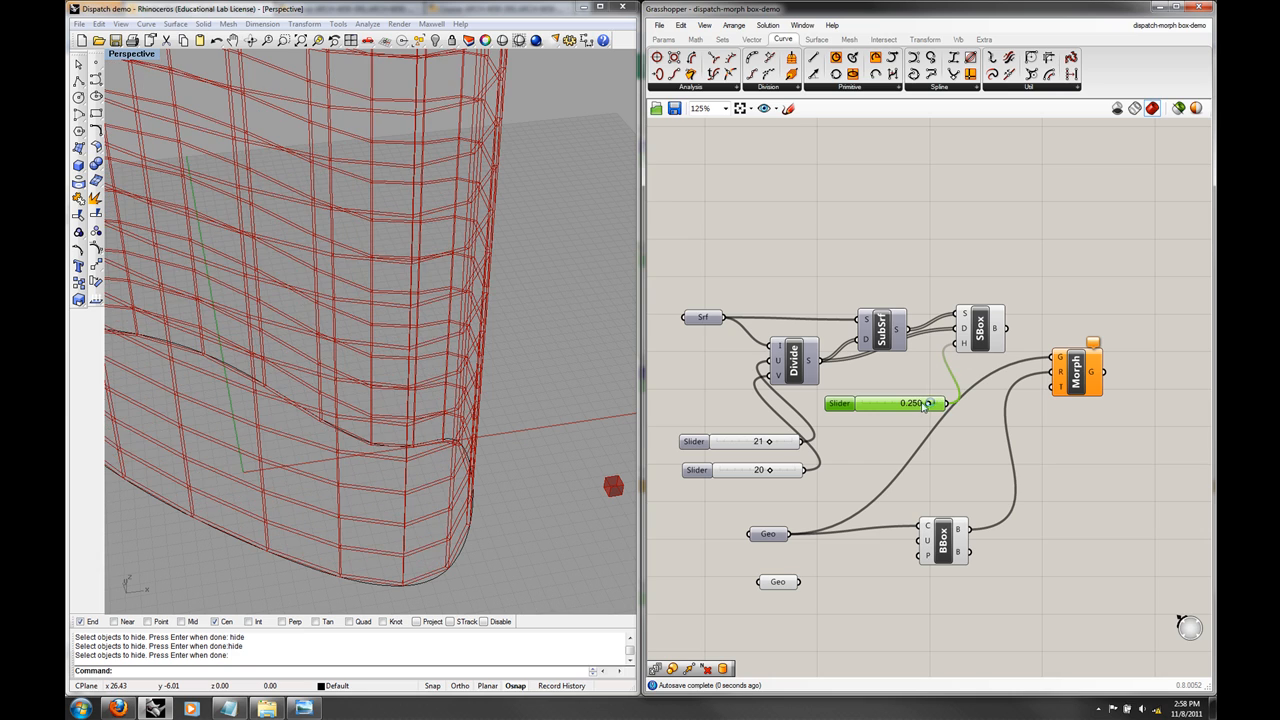
{"action": "left_click_drag", "start_coordinate": [920, 403], "coordinate": [905, 403]}
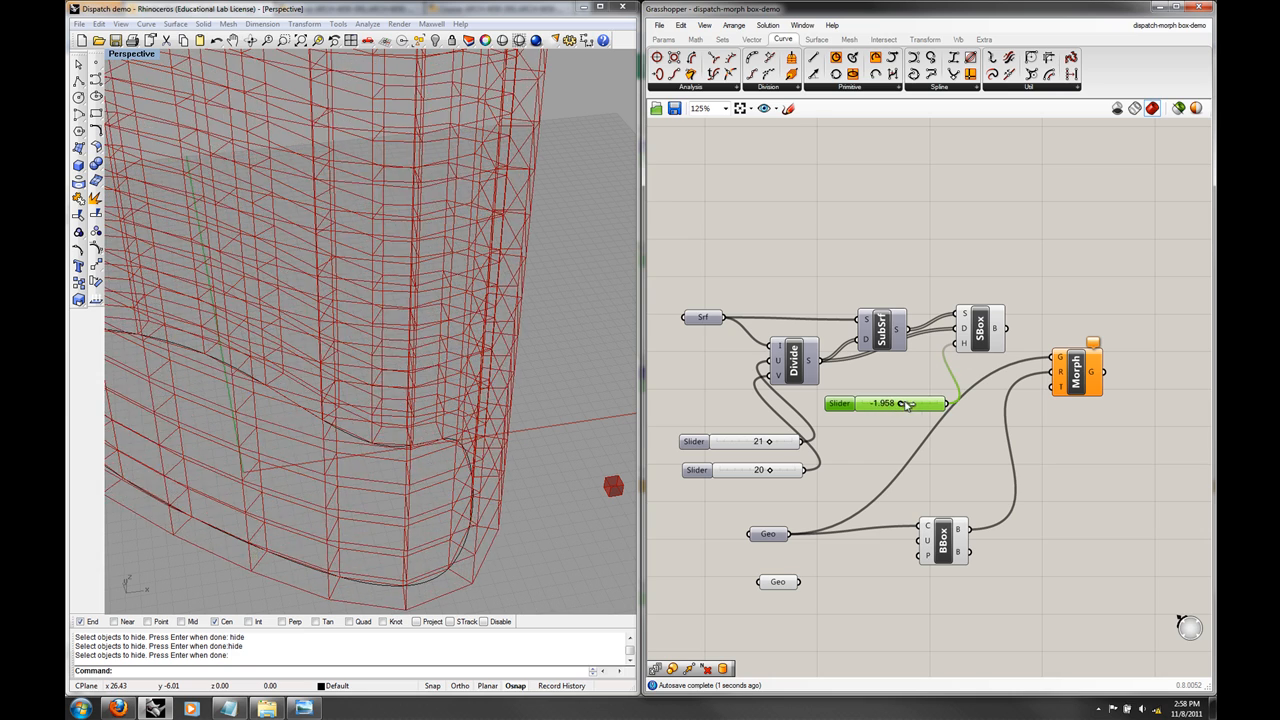
{"action": "left_click_drag", "start_coordinate": [900, 403], "coordinate": [903, 403]}
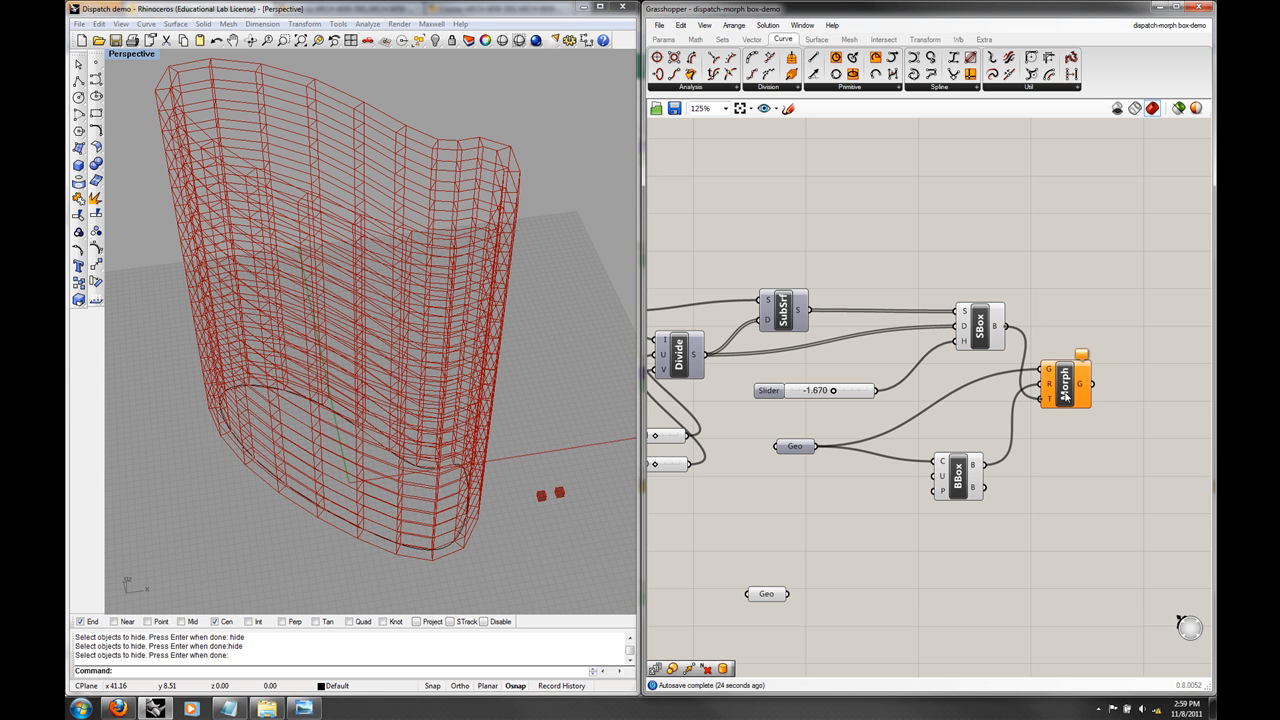
{"action": "mouse_move", "coordinate": [1057, 508]}
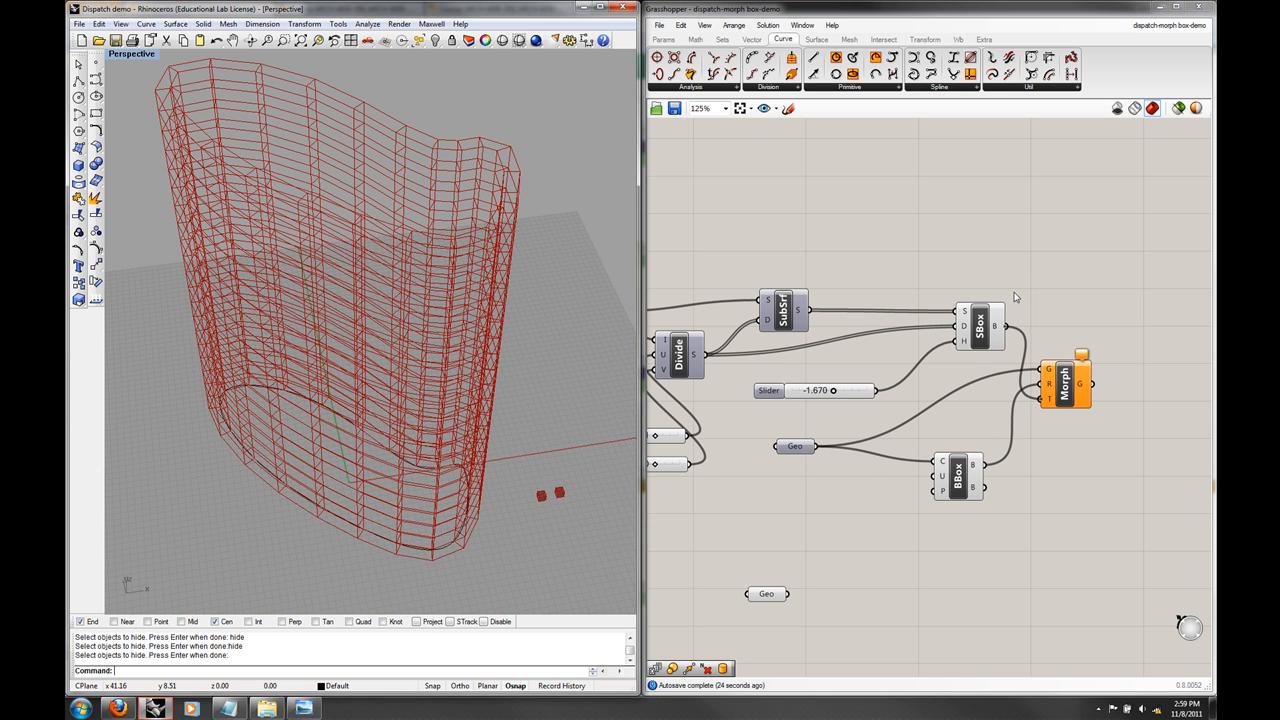
{"action": "mouse_move", "coordinate": [546, 393]}
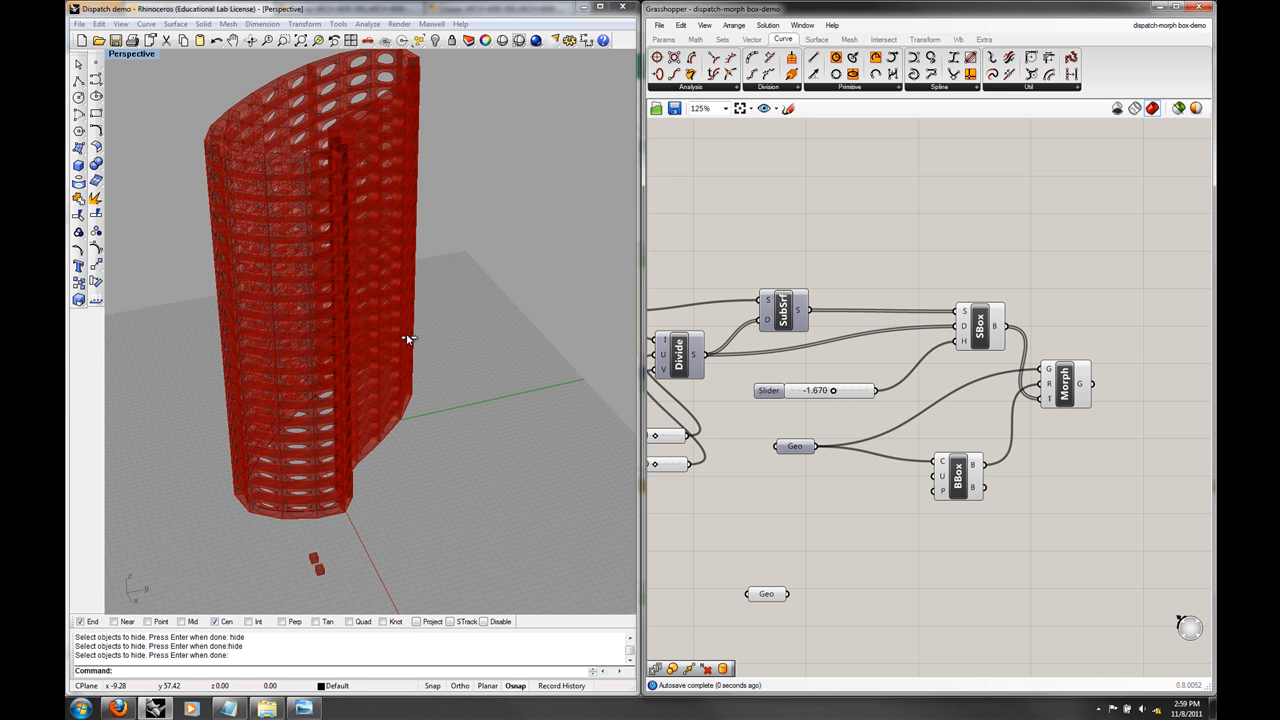
Step: Nudge the box height slider to -1.622
{"action": "left_click_drag", "start_coordinate": [834, 390], "coordinate": [840, 390]}
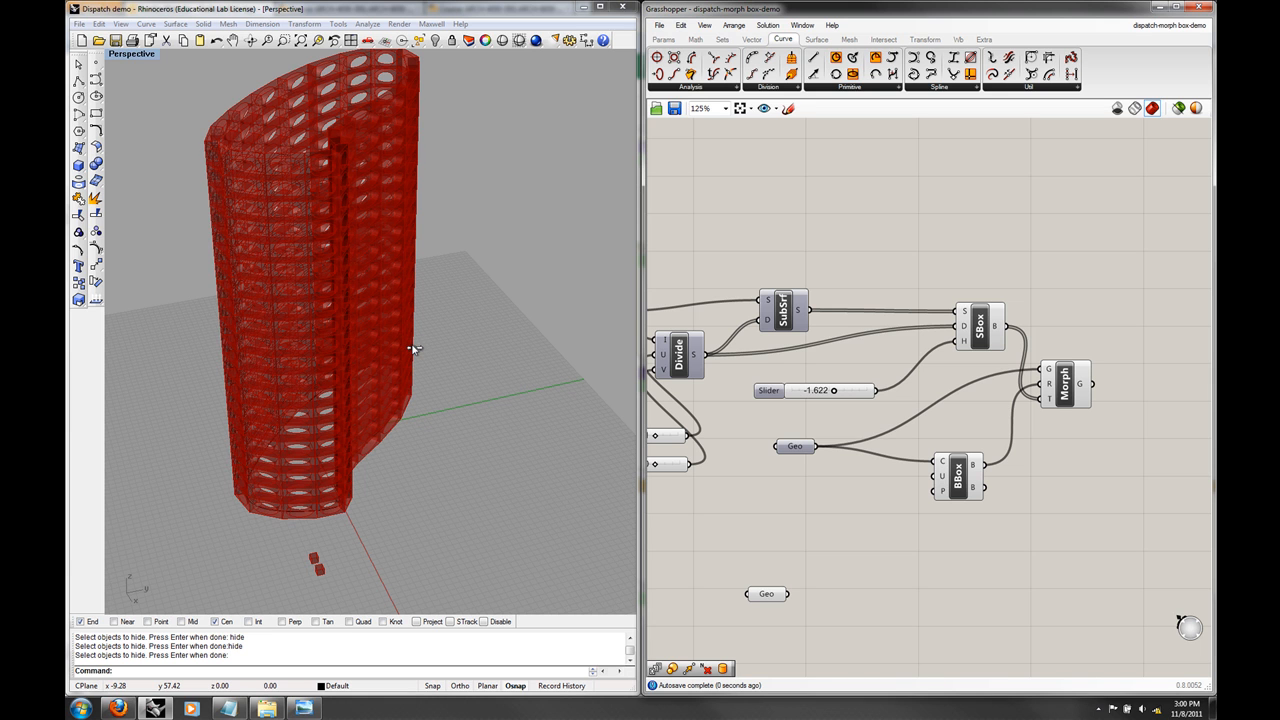
{"action": "mouse_move", "coordinate": [410, 337]}
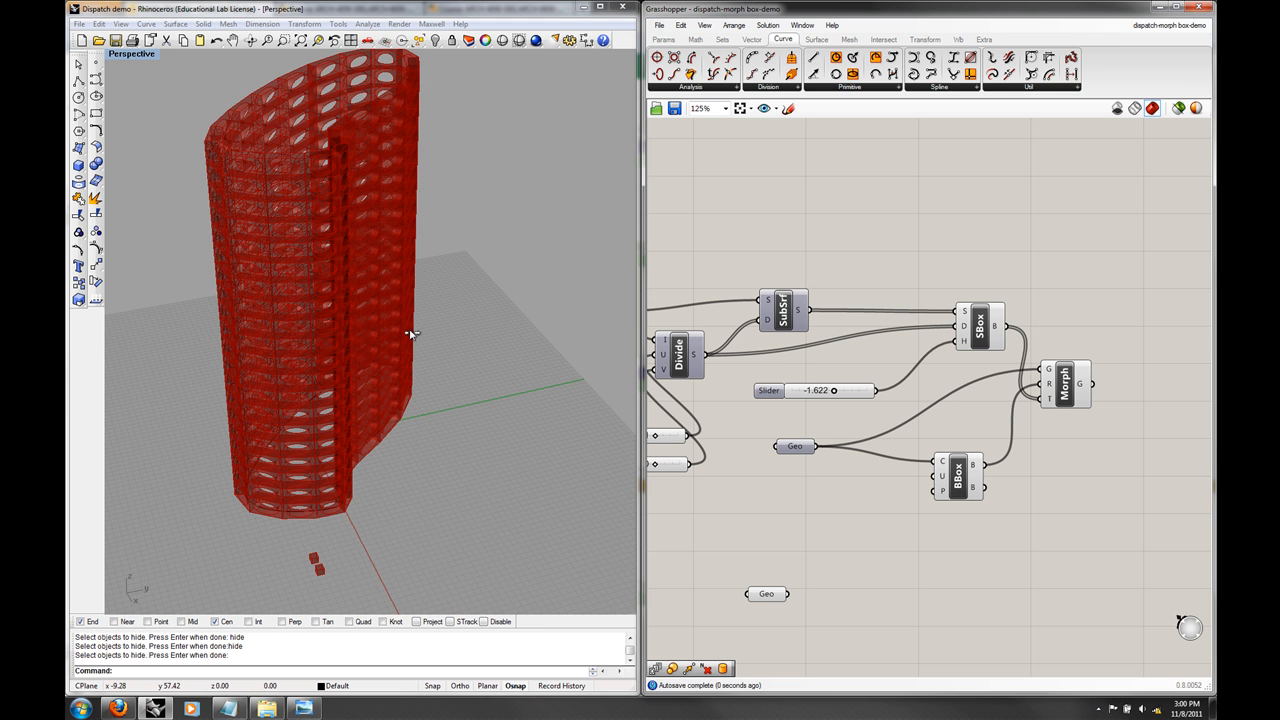
{"action": "mouse_move", "coordinate": [404, 331]}
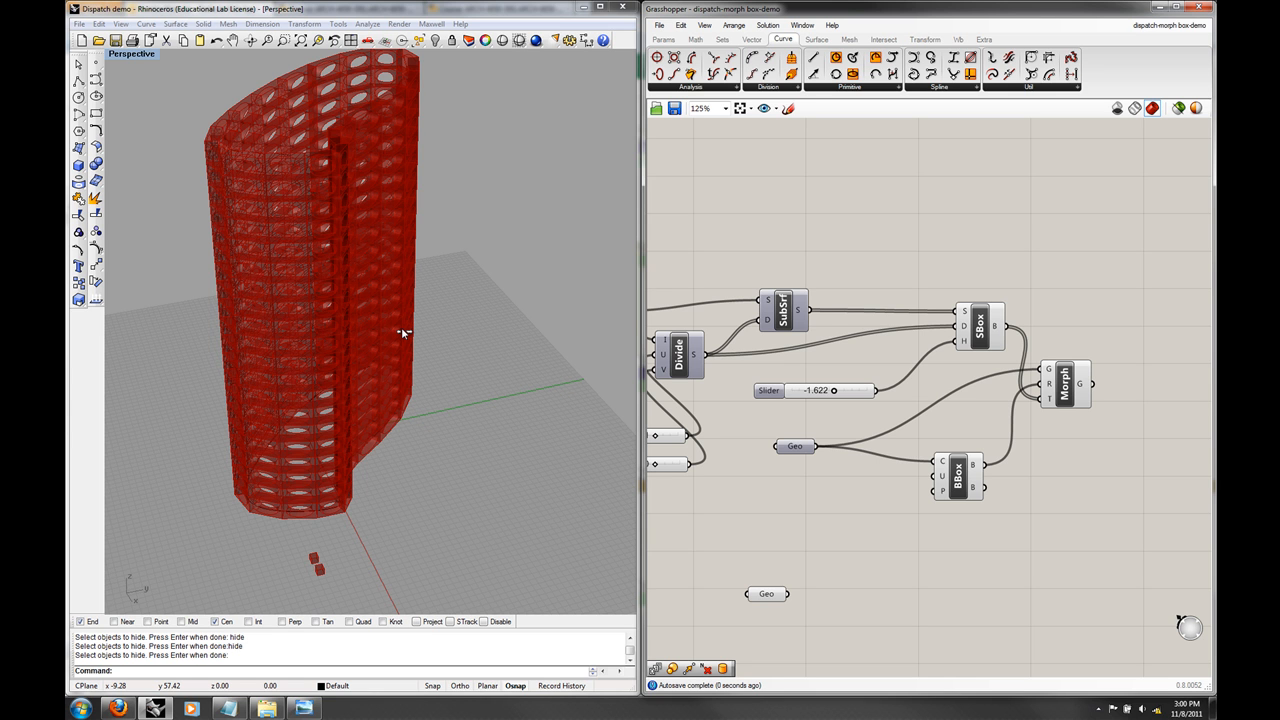
Step: Drag the SBox height slider down to -0.710 to regenerate the perforated modules
{"action": "left_click_drag", "start_coordinate": [833, 390], "coordinate": [808, 390]}
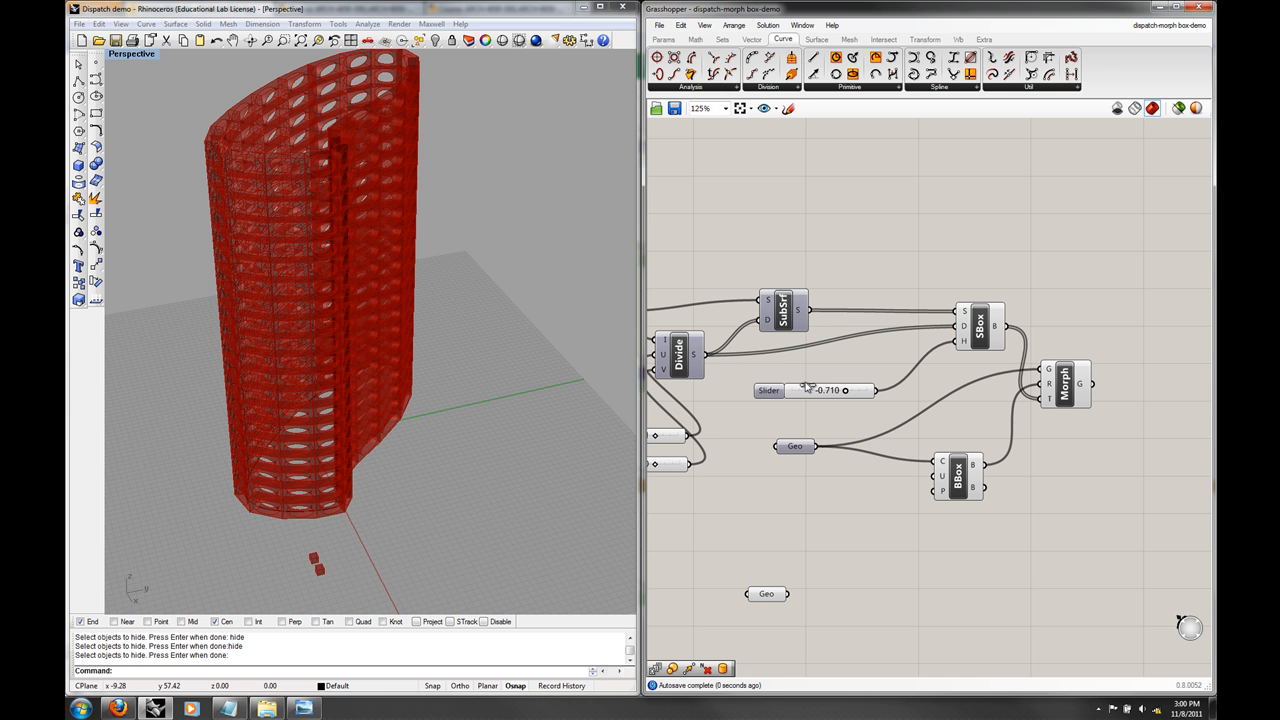
{"action": "mouse_move", "coordinate": [408, 337]}
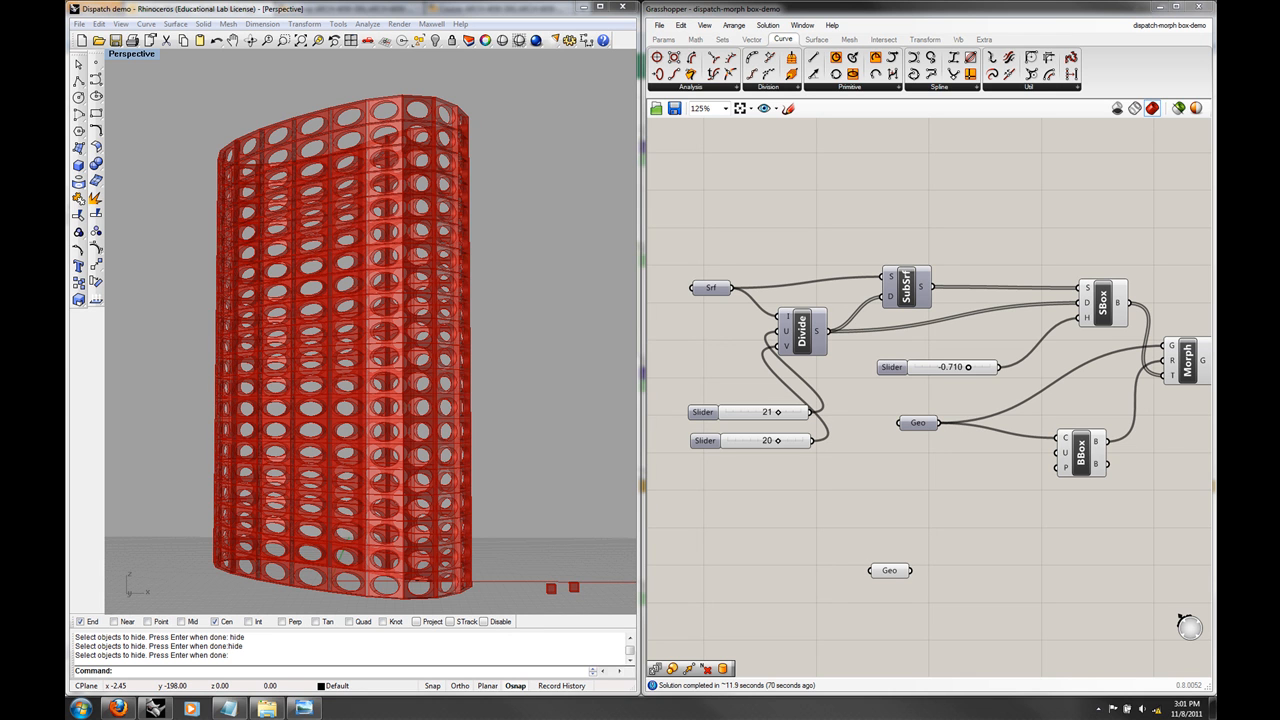
{"action": "mouse_move", "coordinate": [895, 575]}
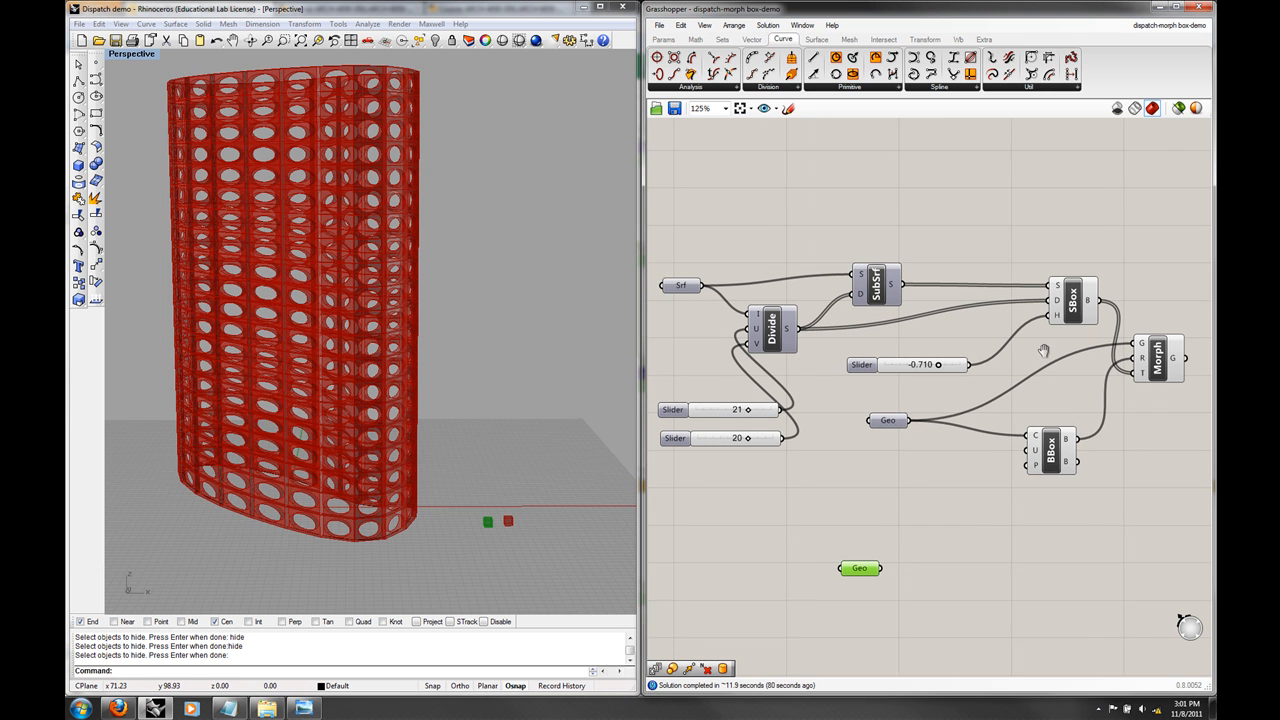
Step: Disable the Surface Morph component so only wireframe surface boxes show
{"action": "right_click", "coordinate": [1157, 358]}
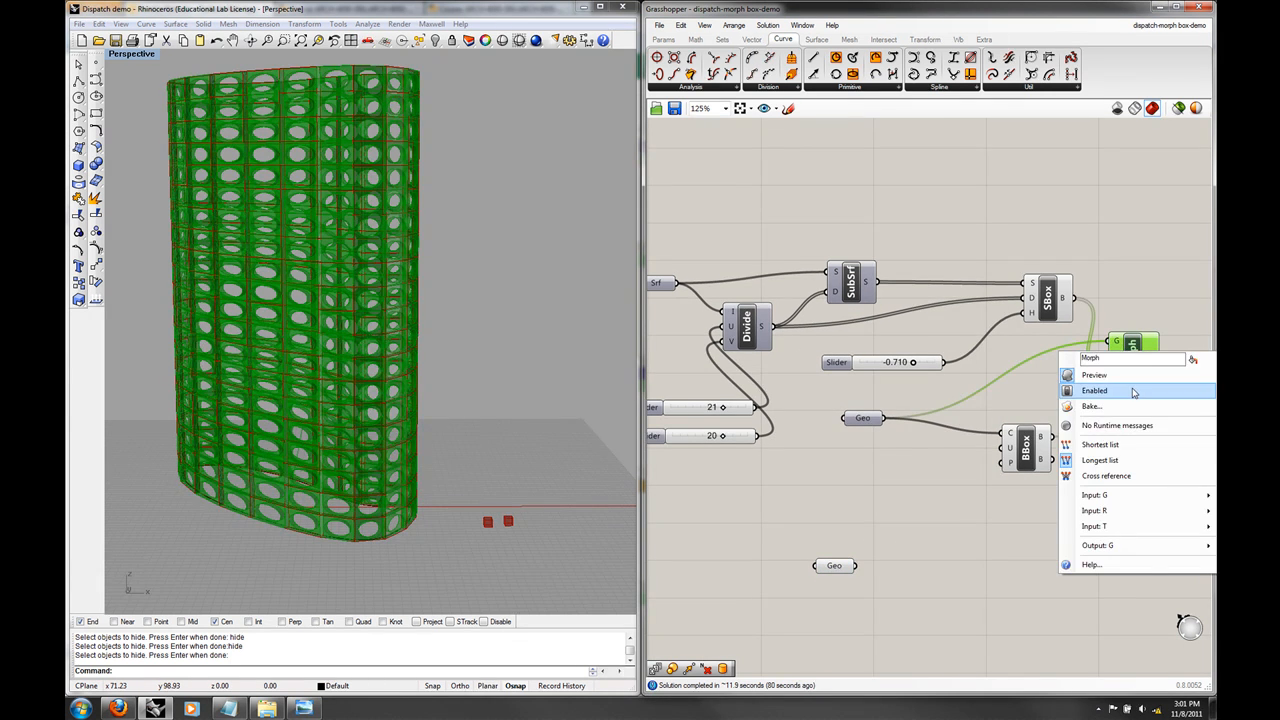
{"action": "left_click", "coordinate": [1095, 390]}
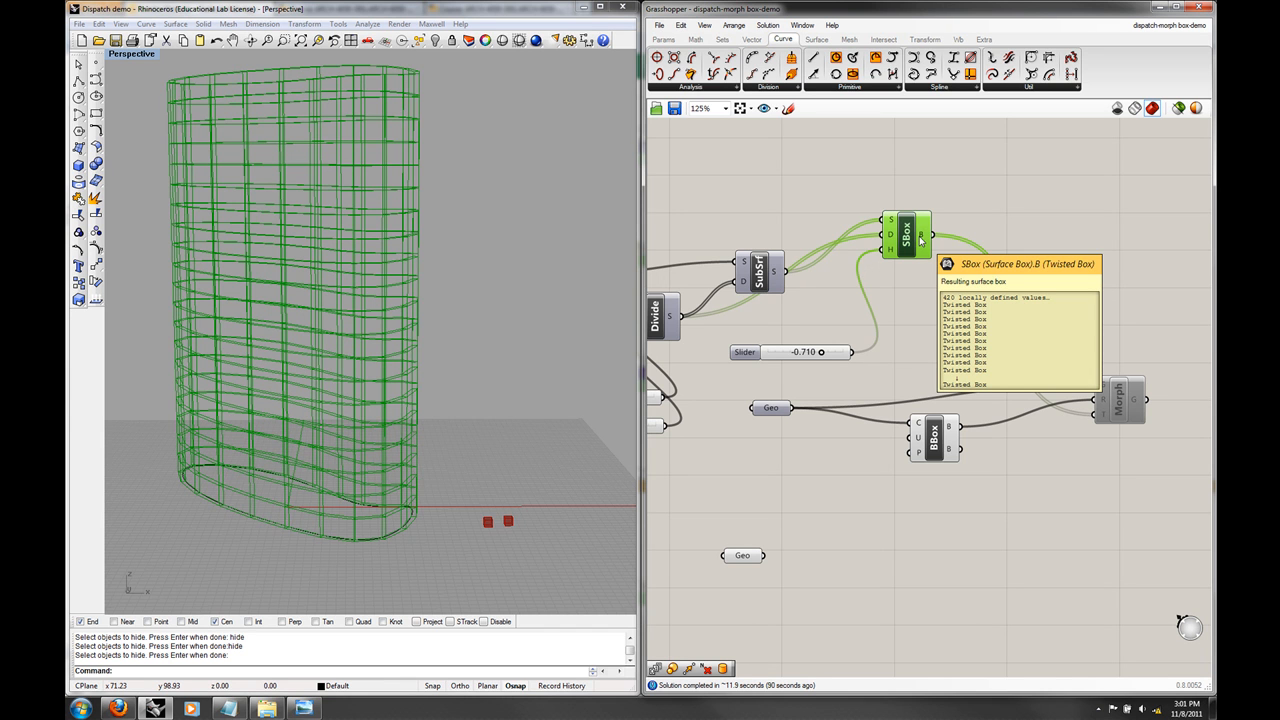
{"action": "mouse_move", "coordinate": [1143, 442]}
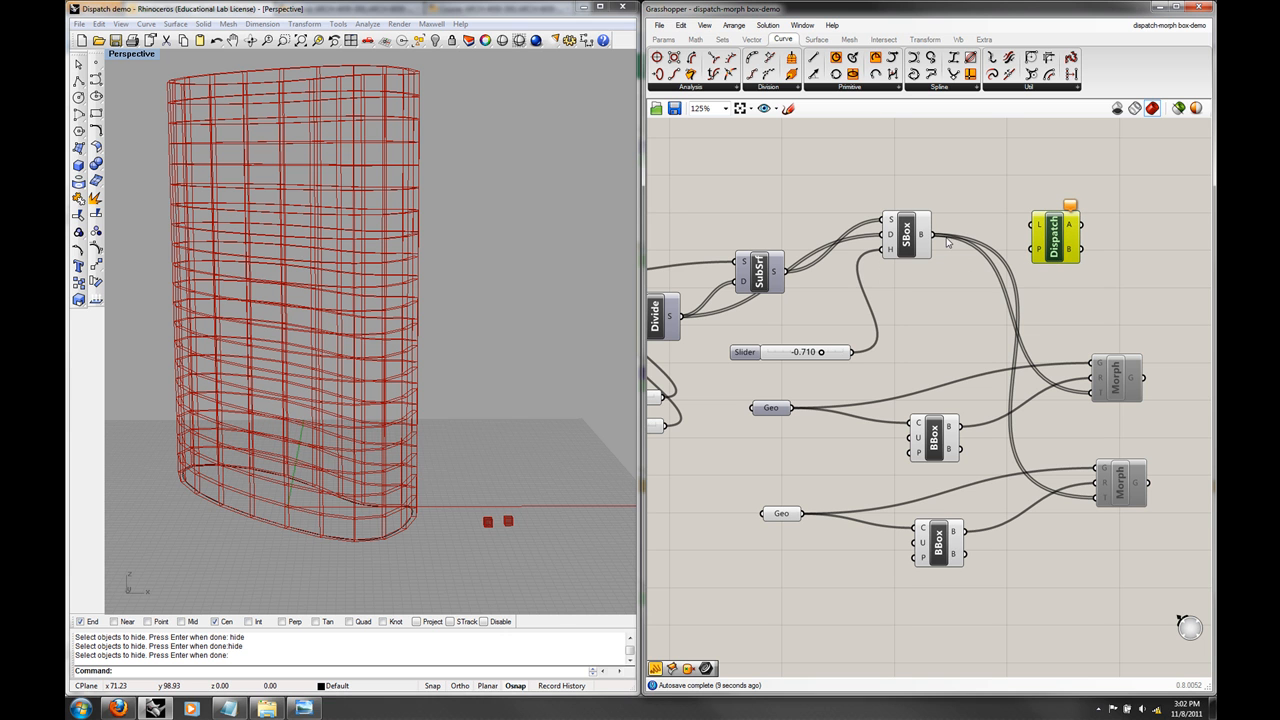
Step: Feed SBox boxes into Dispatch, enable the second Morph, and orbit to see alternating bands
{"action": "left_click", "coordinate": [1055, 235]}
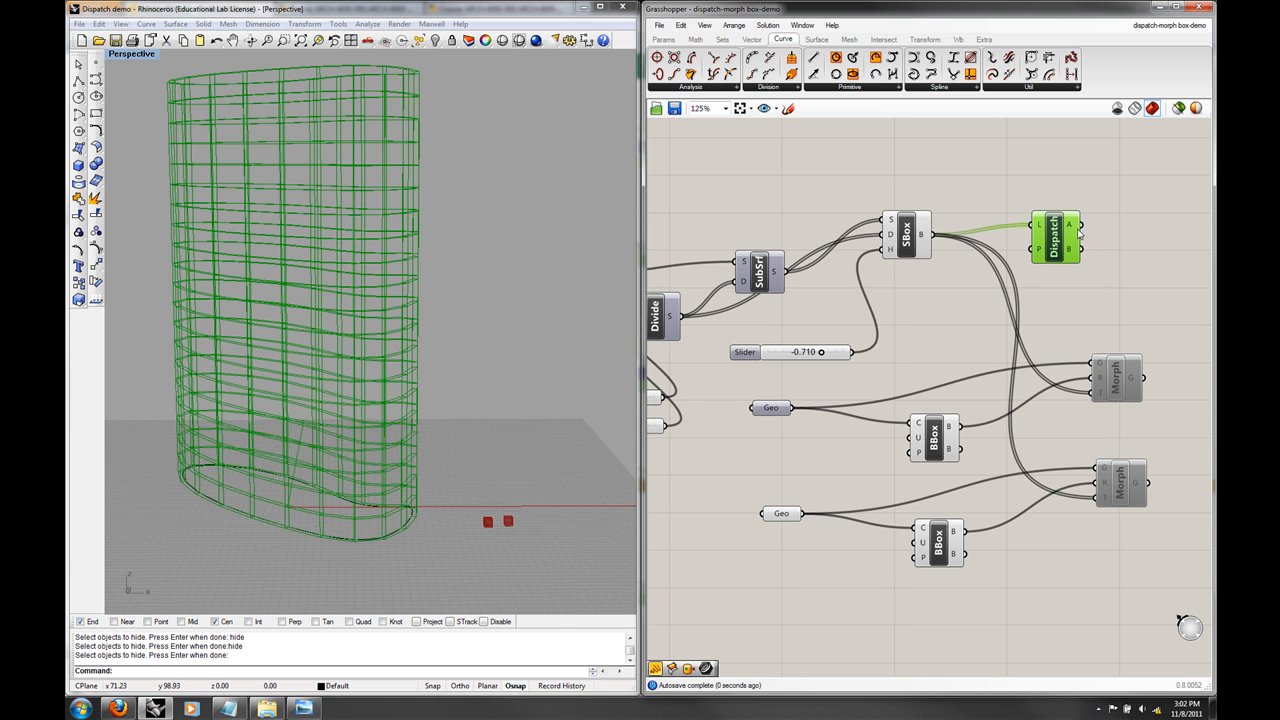
{"action": "left_click_drag", "start_coordinate": [1080, 225], "coordinate": [1075, 388]}
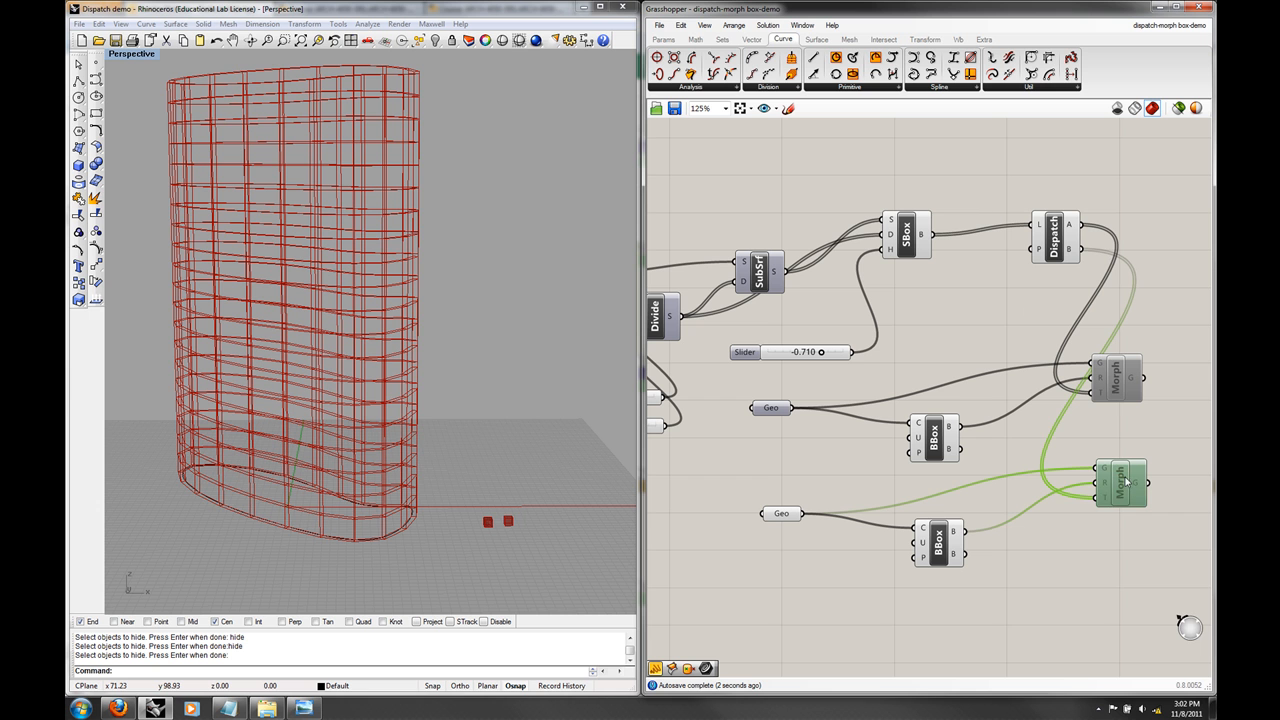
{"action": "mouse_move", "coordinate": [1118, 512]}
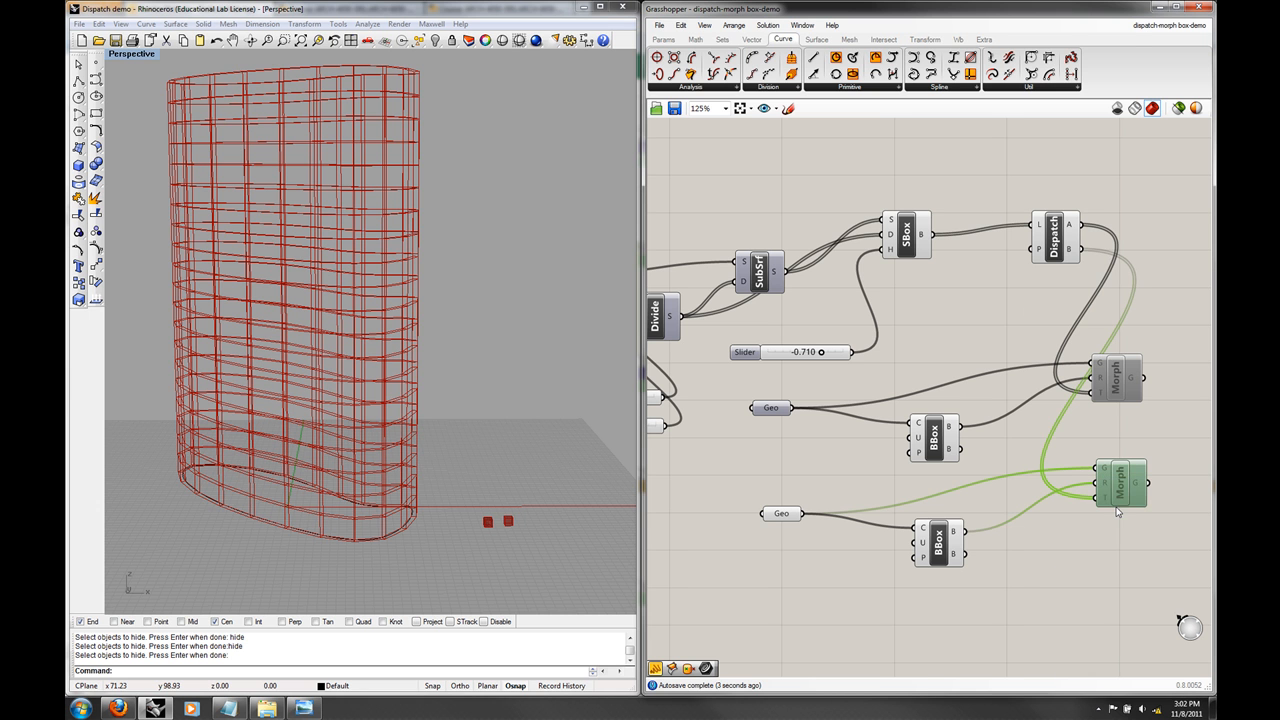
{"action": "left_click", "coordinate": [1120, 483]}
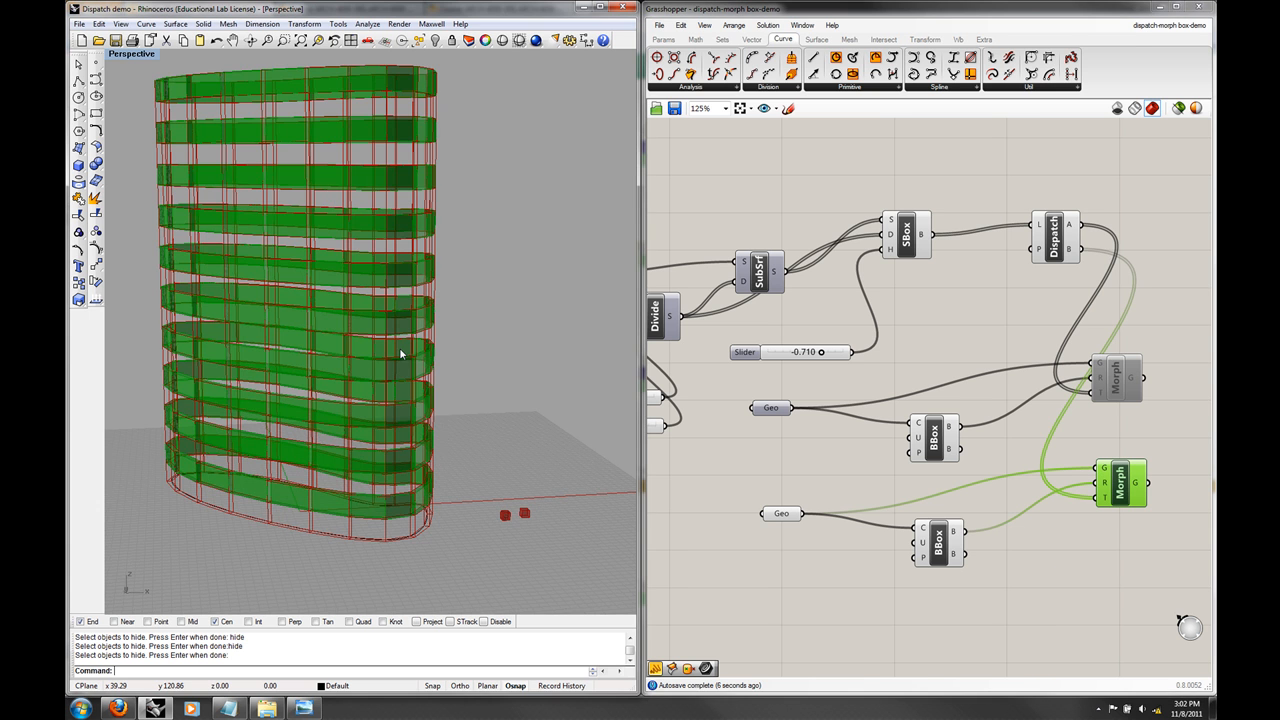
{"action": "left_click_drag", "start_coordinate": [400, 354], "coordinate": [480, 365]}
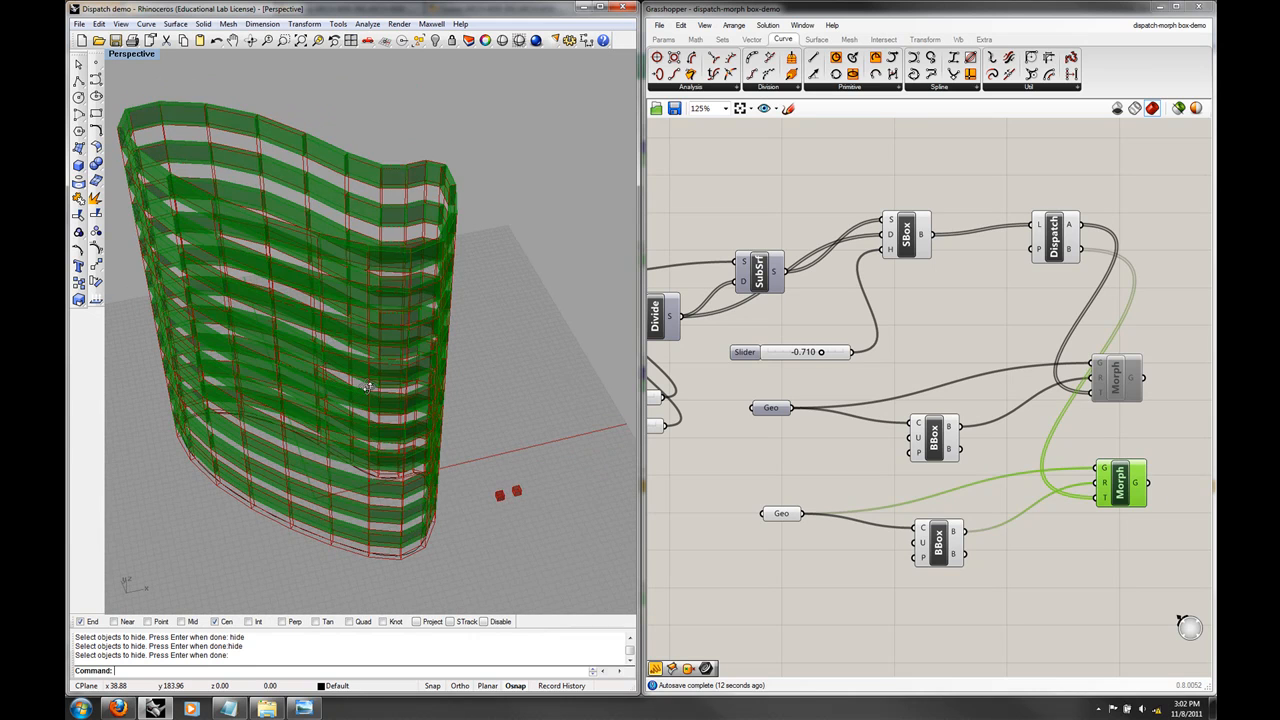
{"action": "left_click", "coordinate": [1120, 483]}
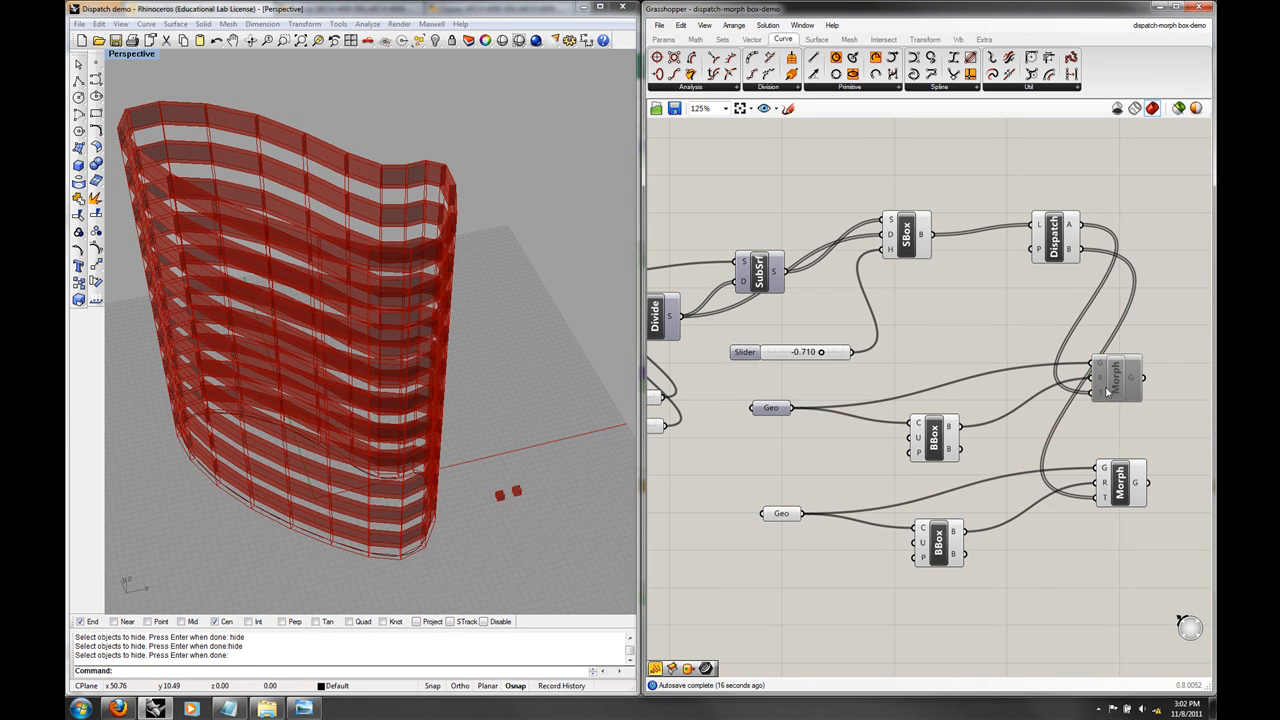
Step: Re-enable the first Morph component so both module types clad the tower
{"action": "right_click", "coordinate": [1117, 378]}
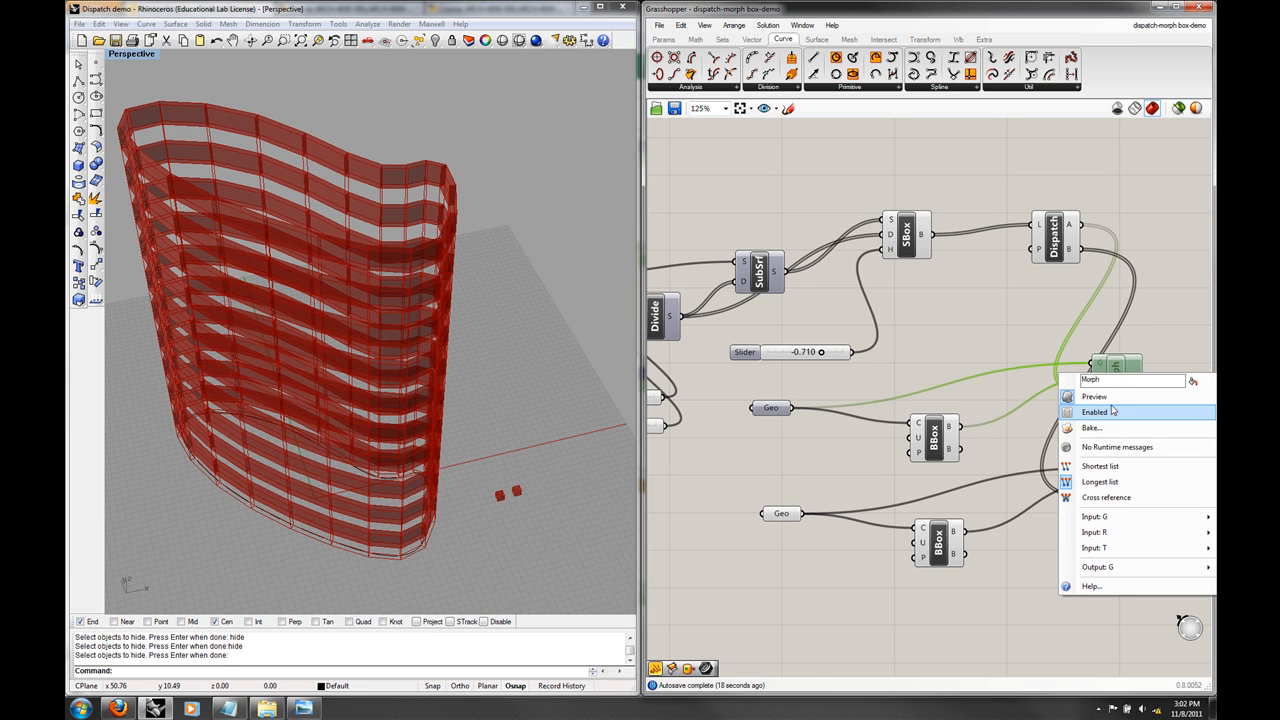
{"action": "left_click", "coordinate": [1095, 411]}
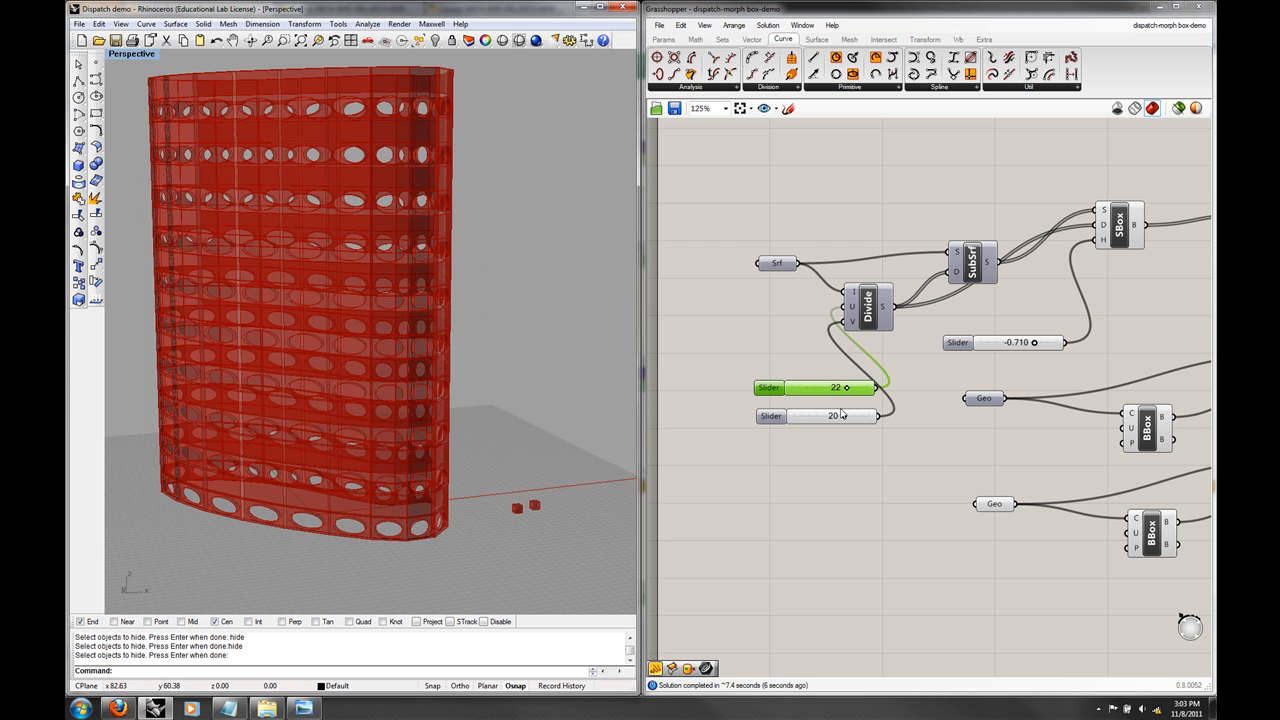
Step: Set the V division slider to 21 and orbit to inspect the regenerated grid
{"action": "double_click", "coordinate": [835, 415]}
{"action": "type", "text": "21"}
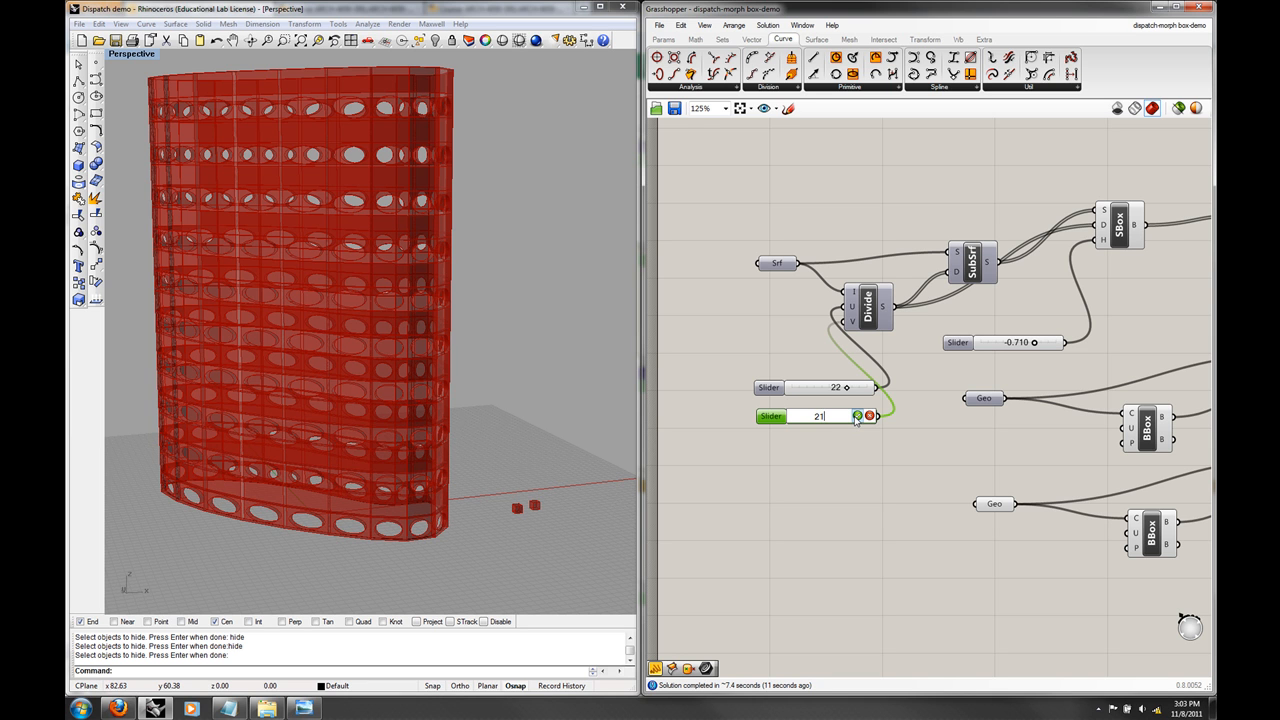
{"action": "mouse_move", "coordinate": [648, 465]}
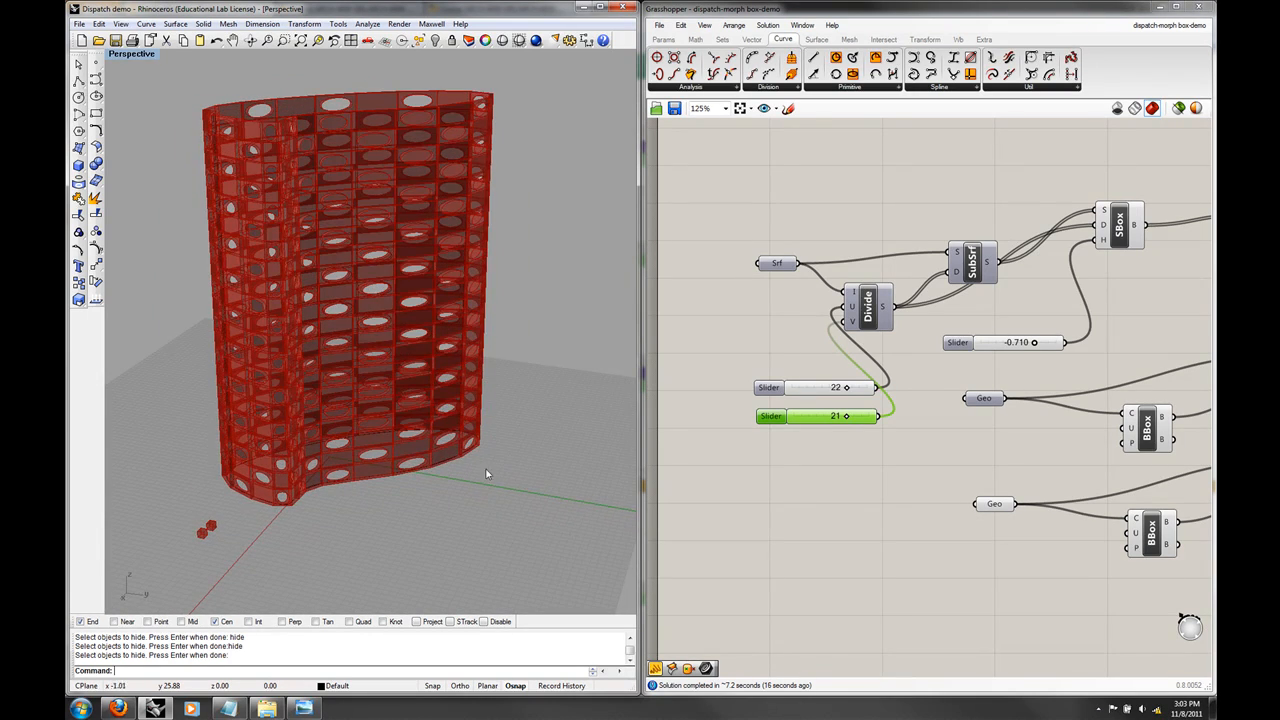
{"action": "left_click_drag", "start_coordinate": [488, 474], "coordinate": [335, 330]}
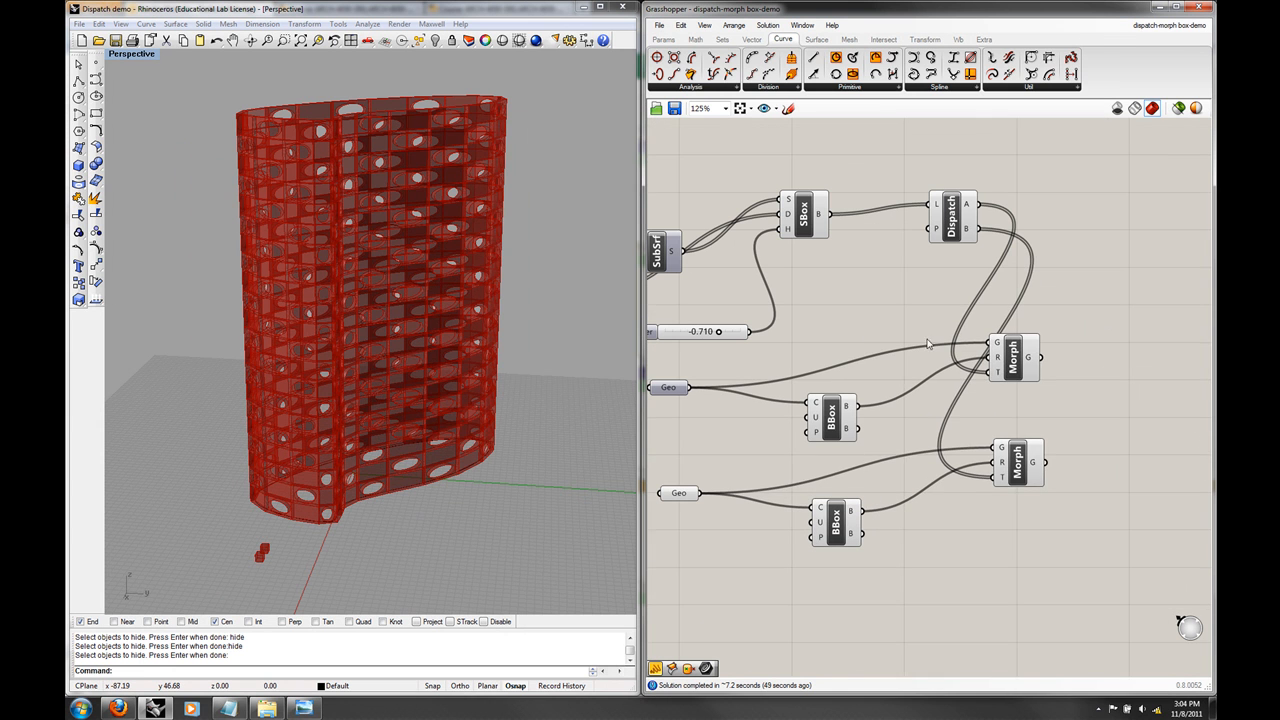
Step: Bake the morphed modules into Rhino with default attributes and maximize the Rhino window
{"action": "right_click", "coordinate": [1013, 356]}
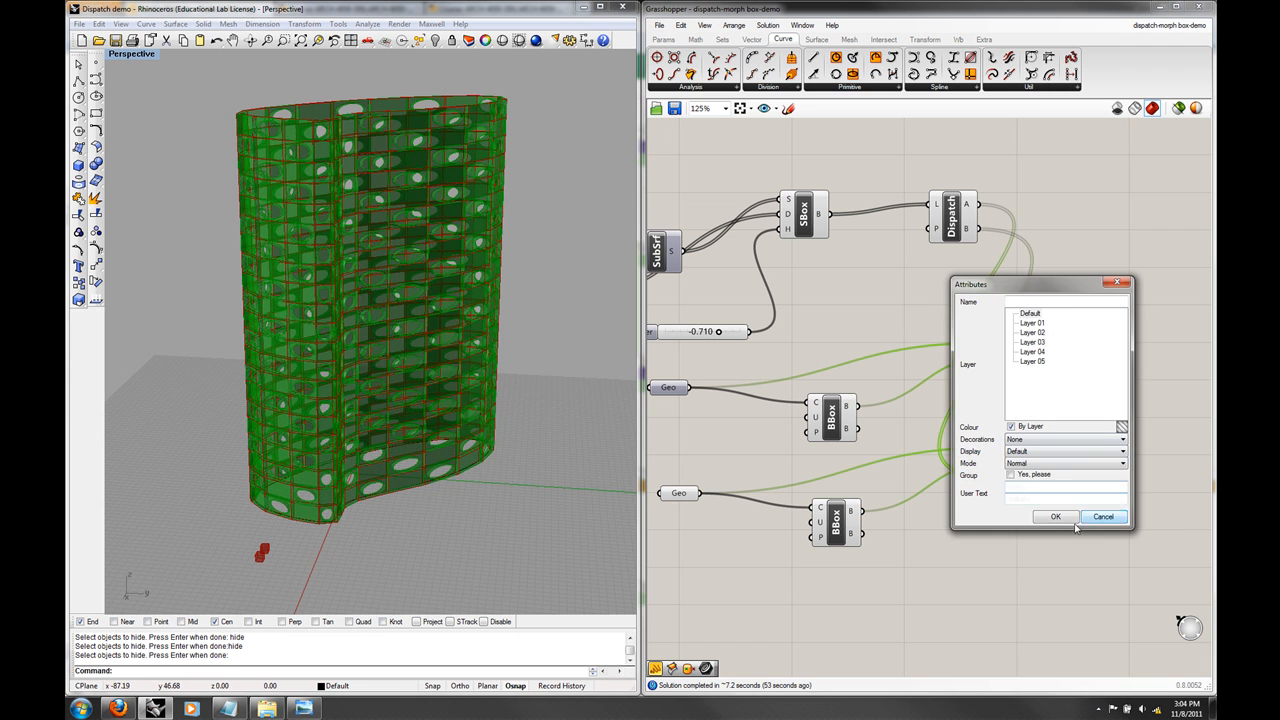
{"action": "left_click", "coordinate": [1055, 516]}
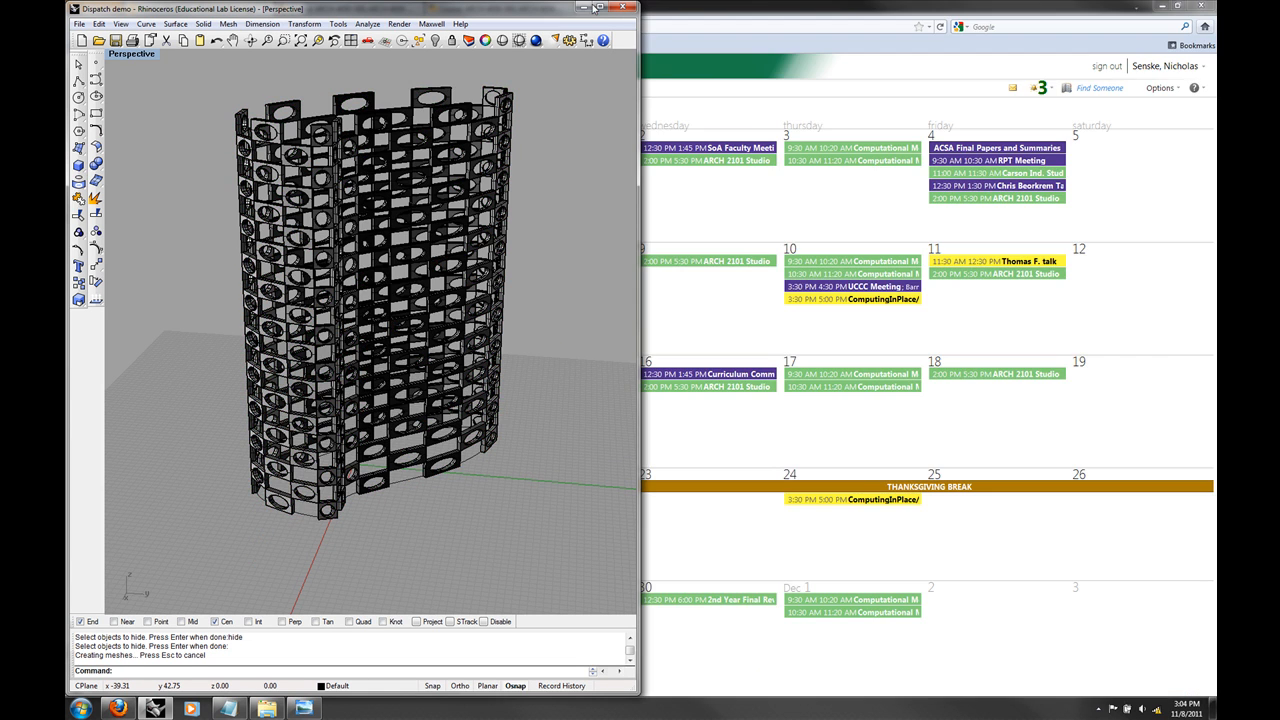
{"action": "left_click", "coordinate": [619, 9]}
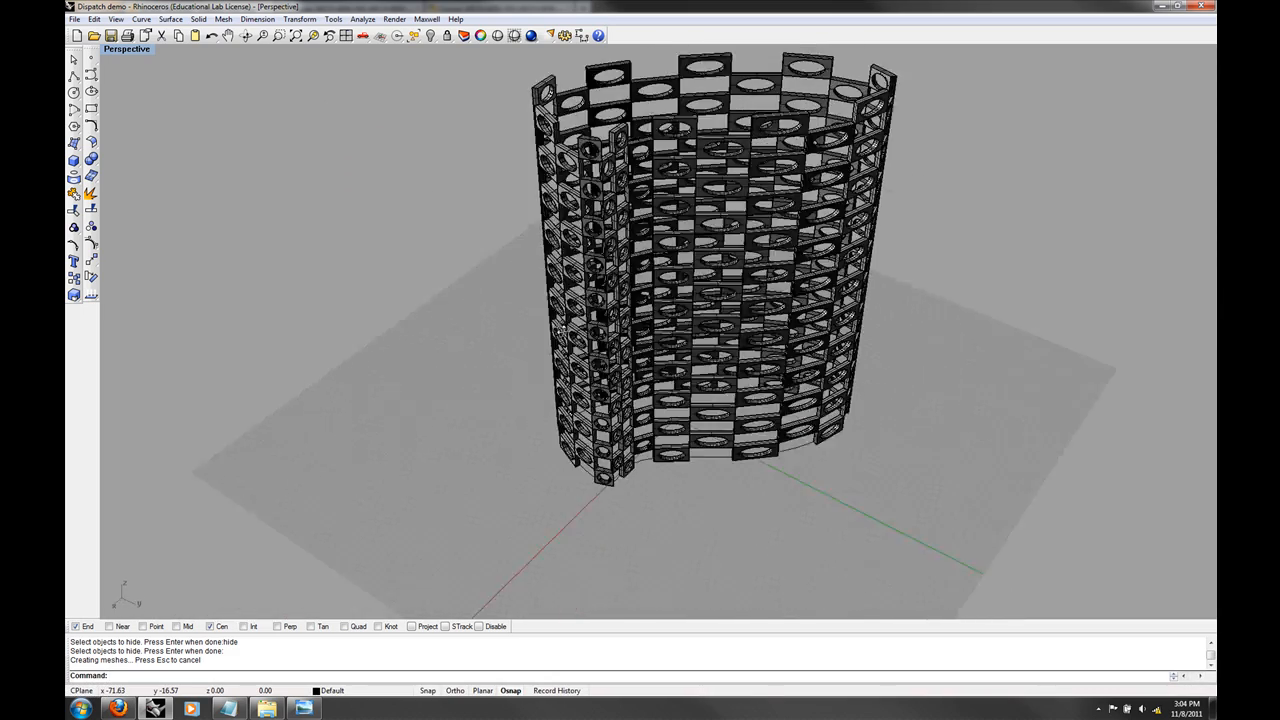